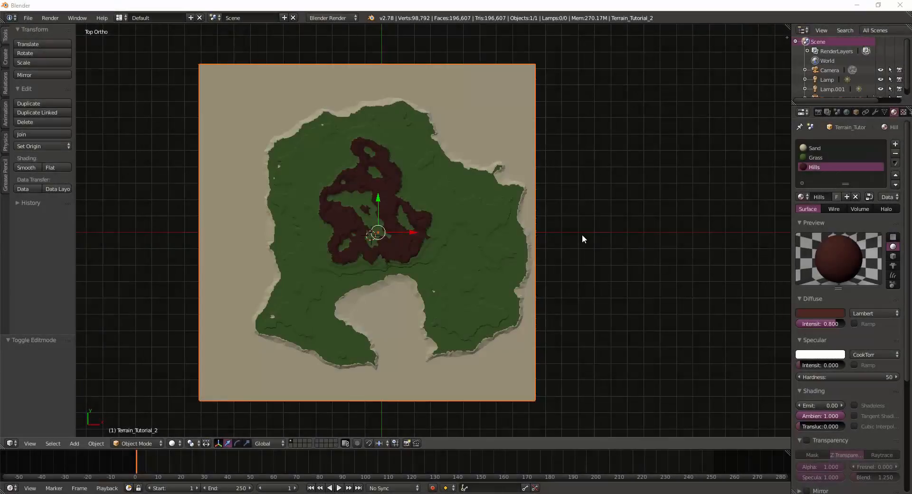
mouse_move(579, 233)
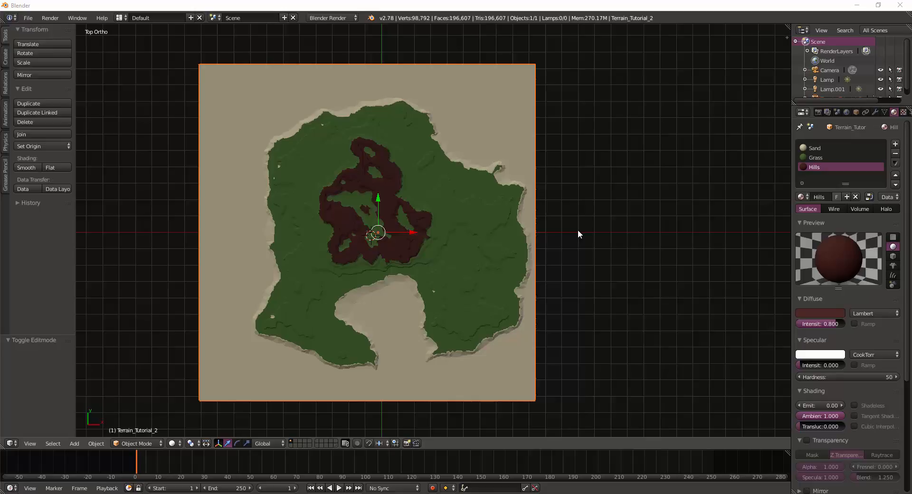
mouse_move(776, 28)
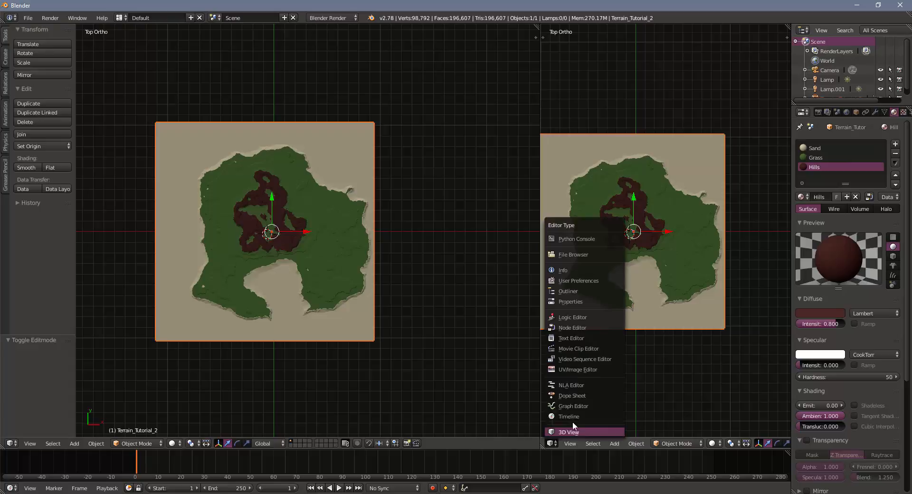
Switch the new right-hand area's editor type to the UV/Image Editor
left_click(577, 370)
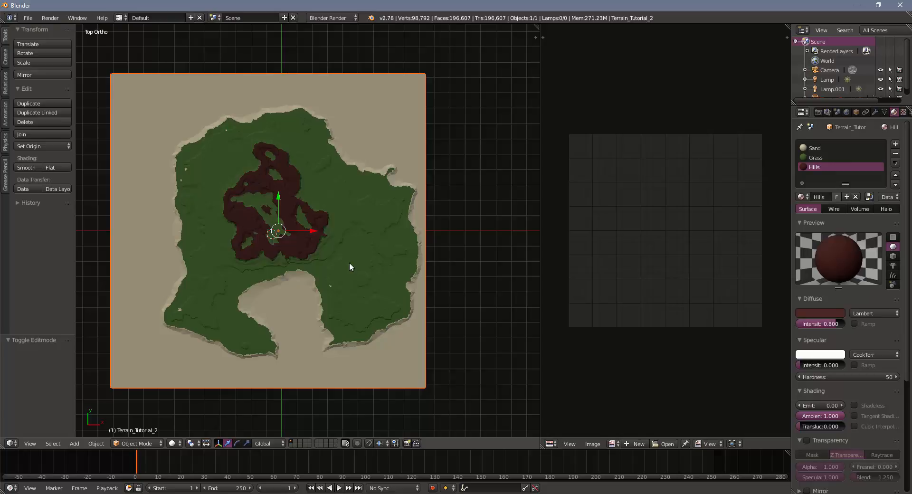
mouse_move(411, 267)
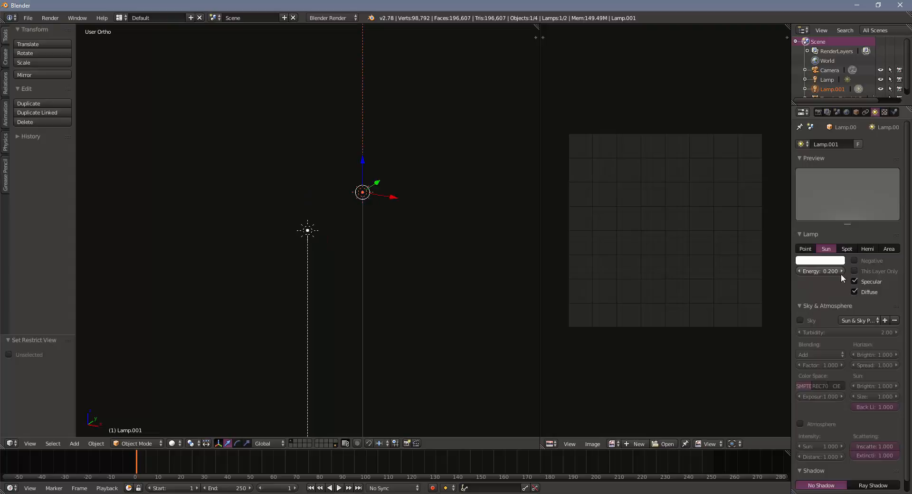
mouse_move(831, 271)
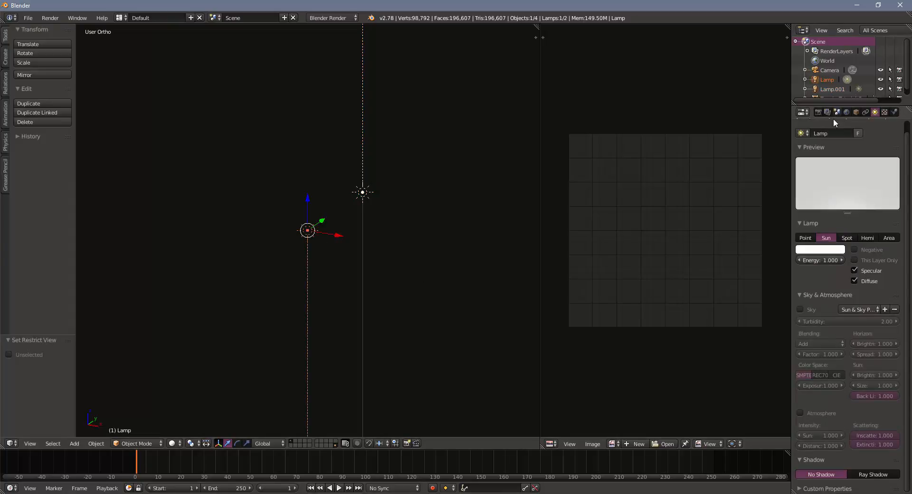
Show the World properties where Ambient Occlusion, Environment and Indirect Lighting are enabled
left_click(846, 112)
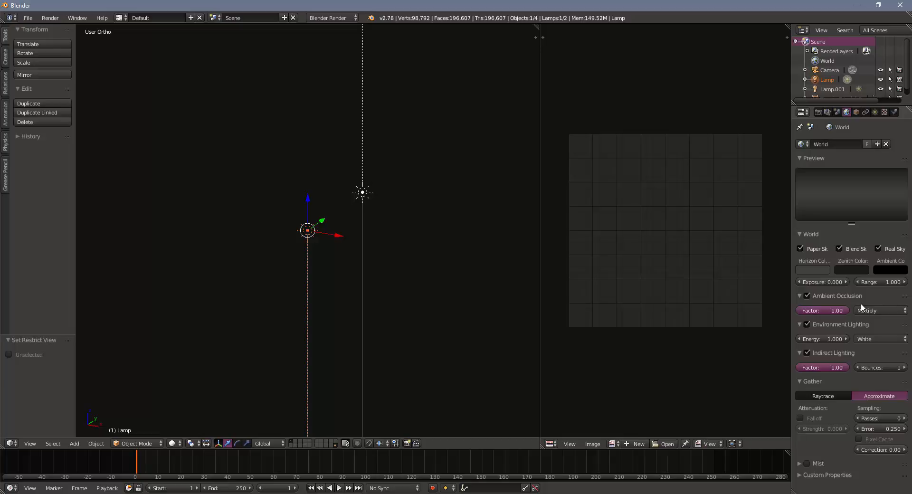
mouse_move(846, 325)
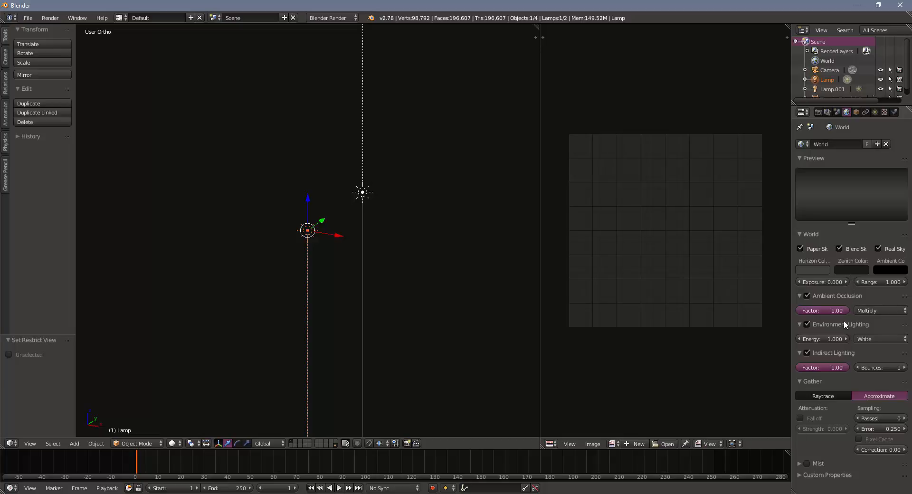
mouse_move(828, 332)
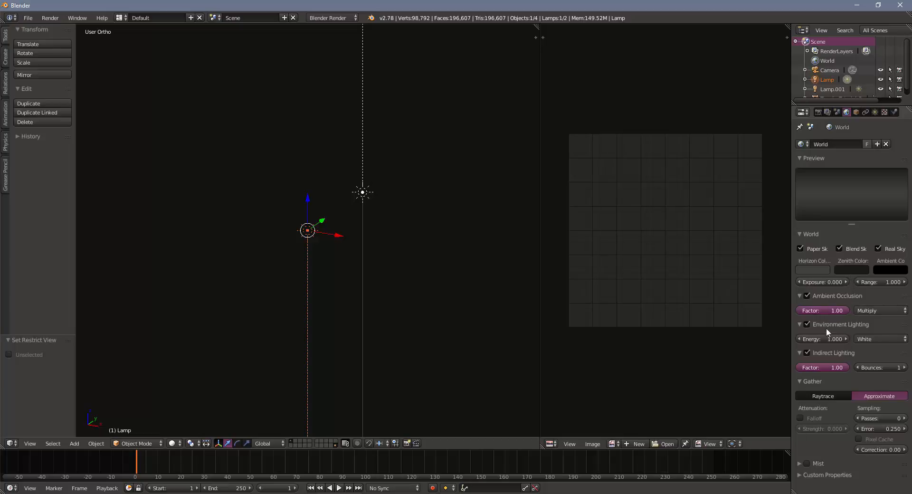
mouse_move(823, 367)
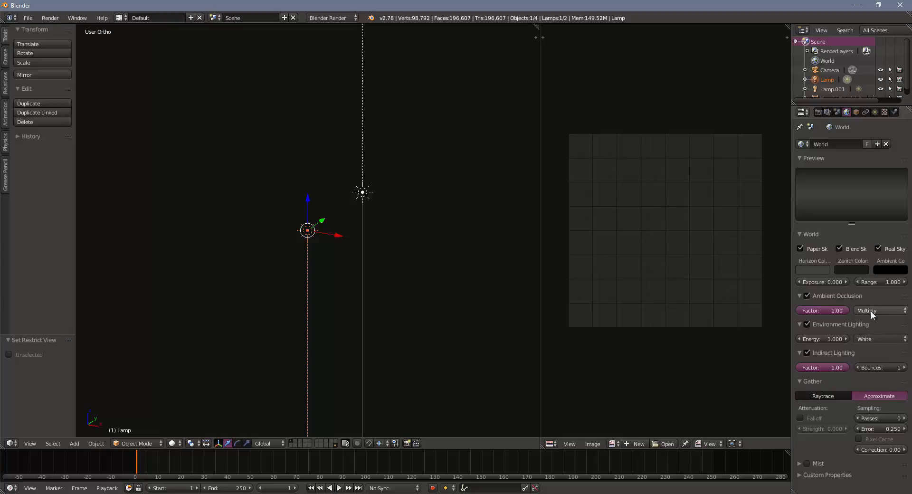
mouse_move(873, 310)
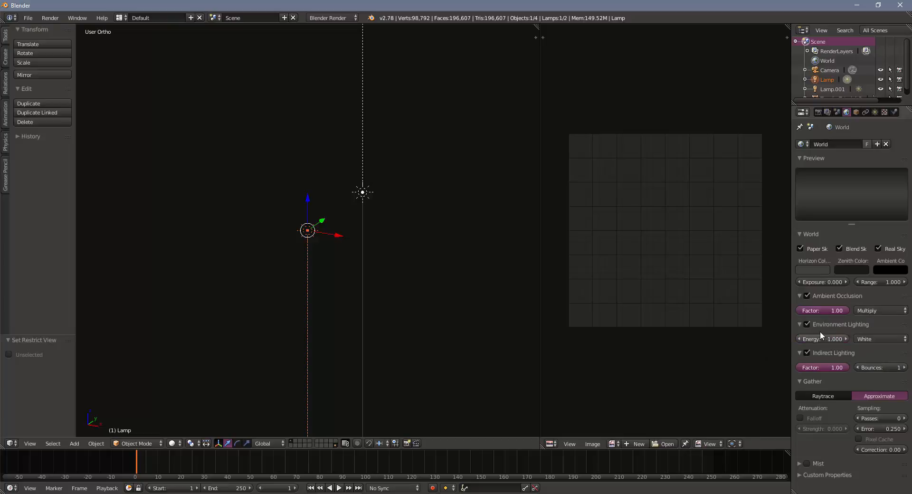
mouse_move(846, 379)
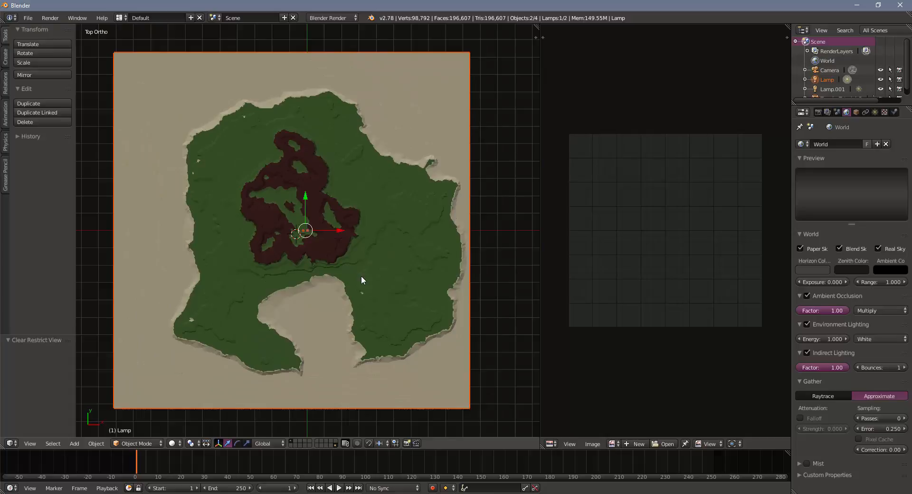
mouse_move(327, 255)
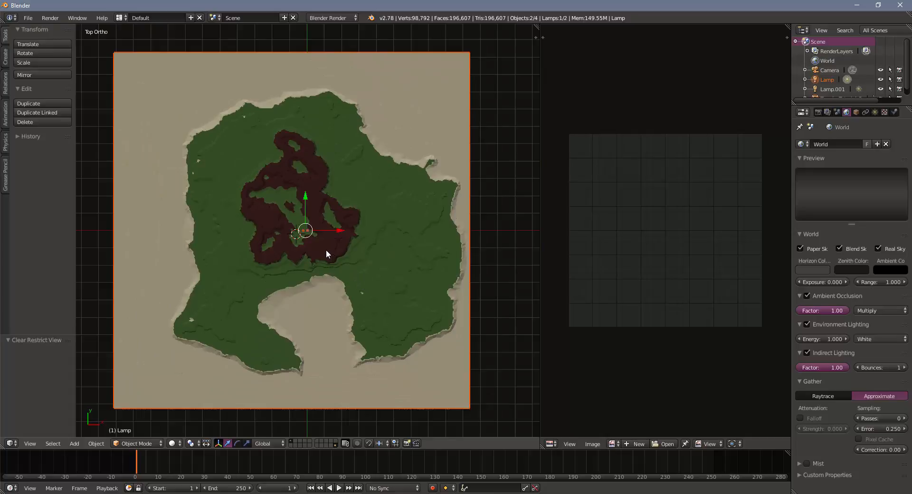
mouse_move(295, 252)
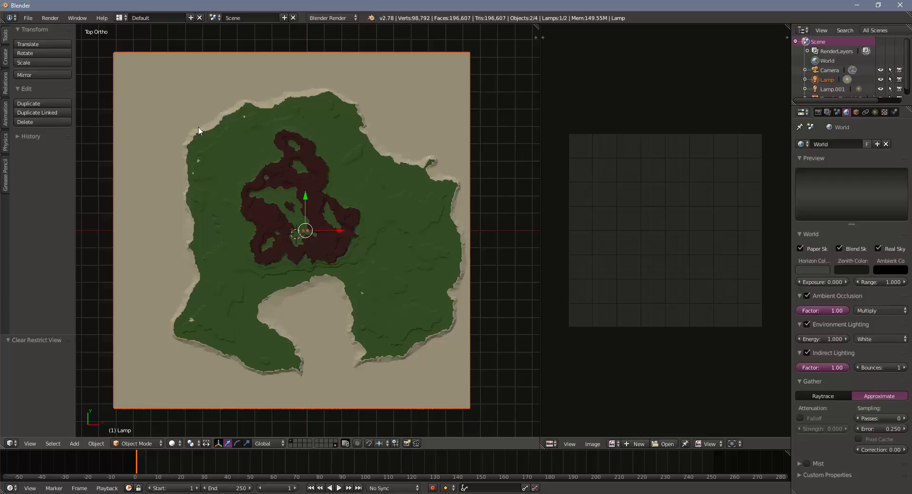
mouse_move(371, 172)
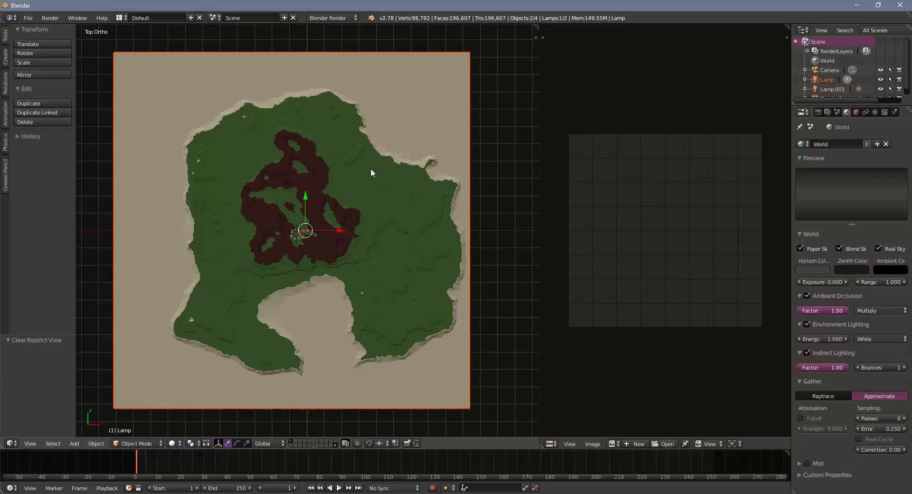
mouse_move(375, 219)
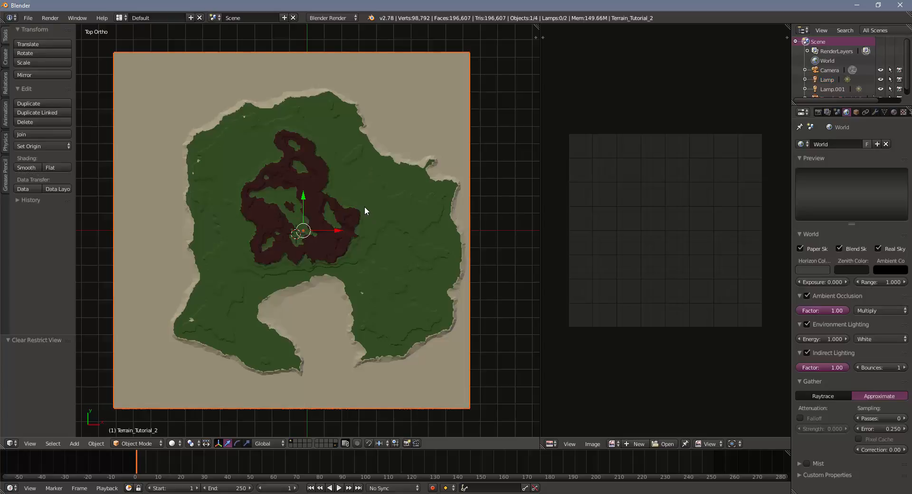
Enter Edit Mode and select every terrain face that uses the Sand material slot
key("Tab")
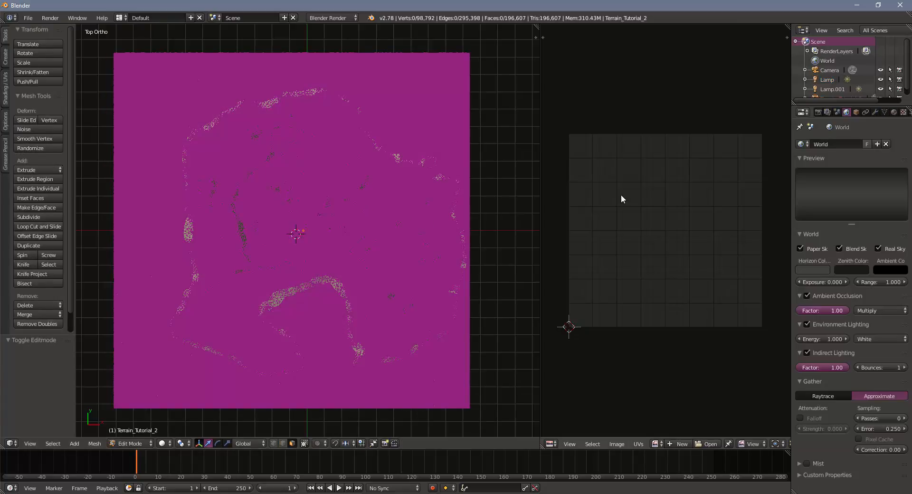
left_click(837, 112)
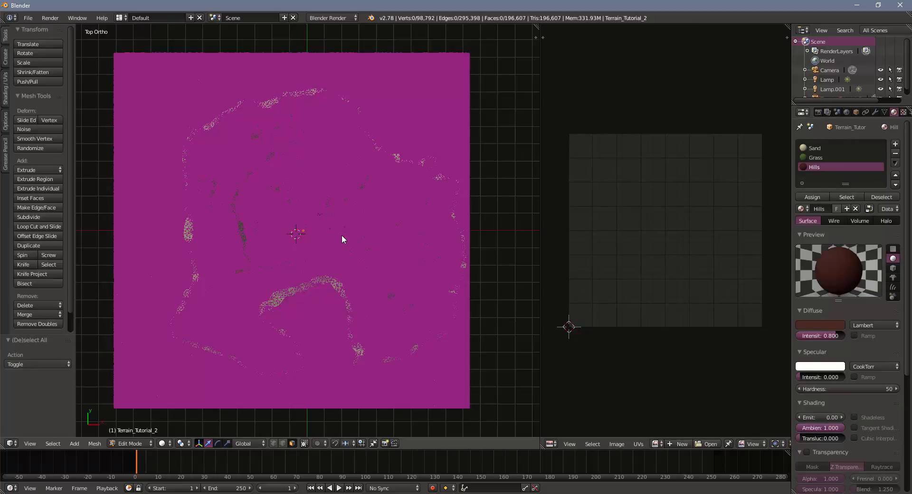
left_click(820, 148)
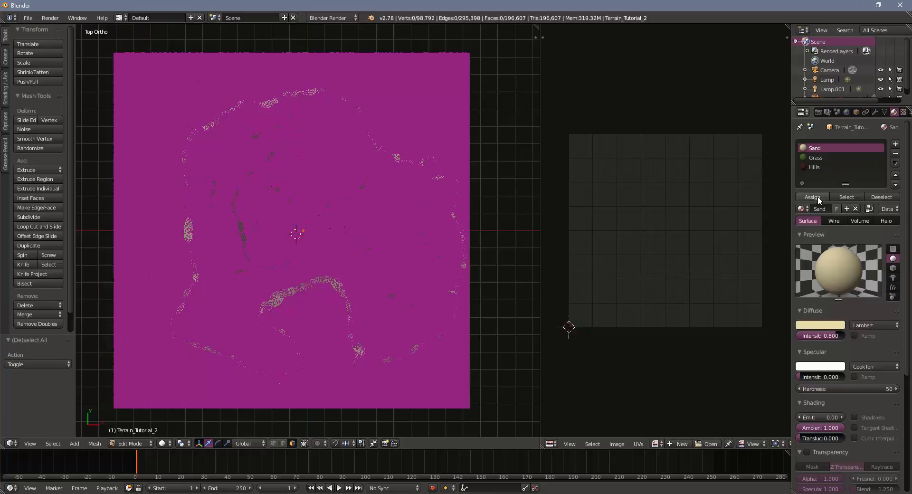
left_click(845, 197)
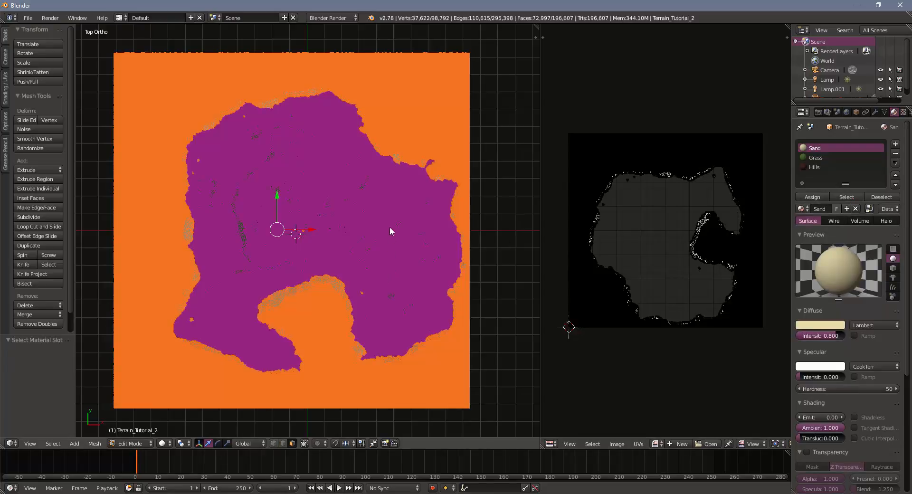
mouse_move(372, 169)
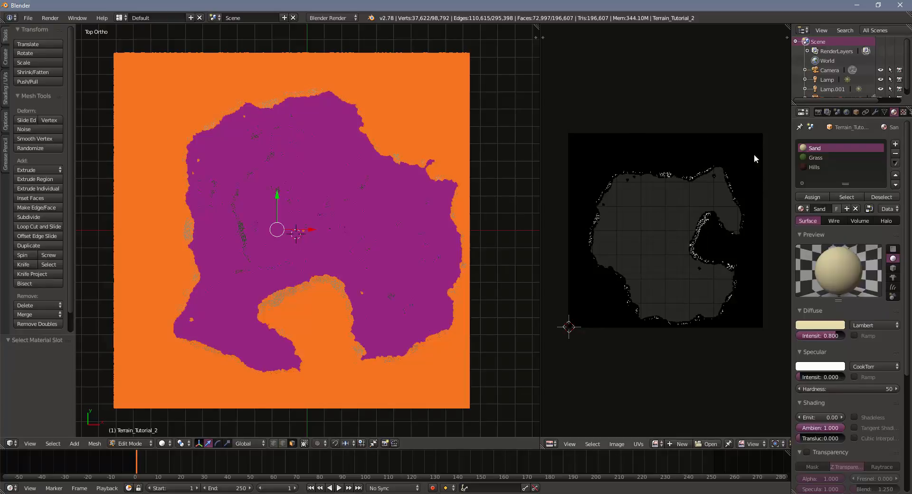
mouse_move(650, 233)
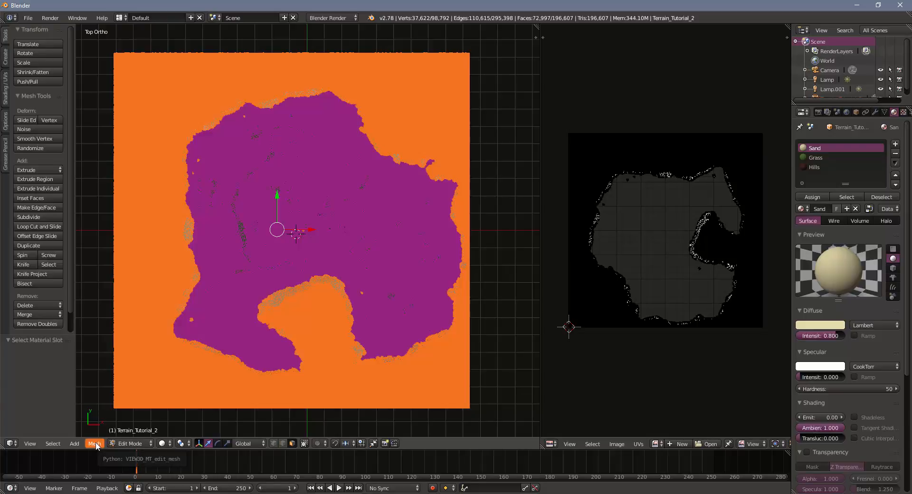
Lightmap Pack the sand faces onto a new 4096-pixel image with shared texture space
left_click(94, 443)
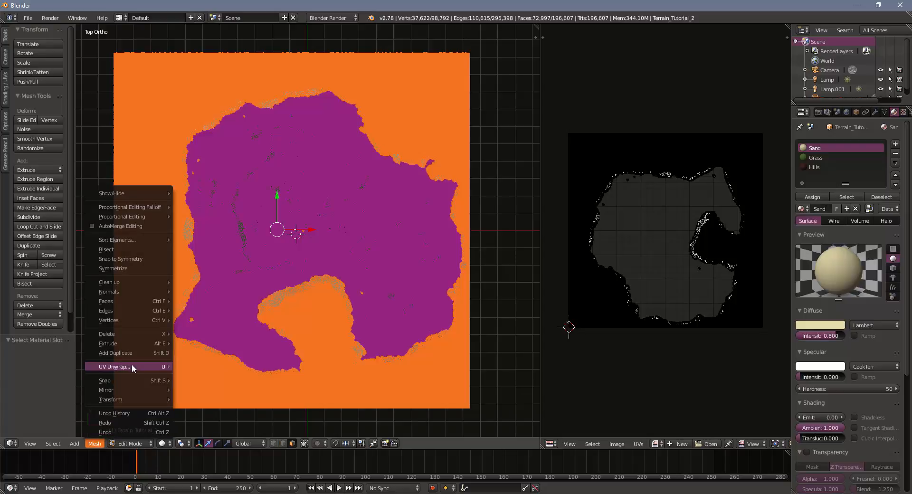
mouse_move(133, 367)
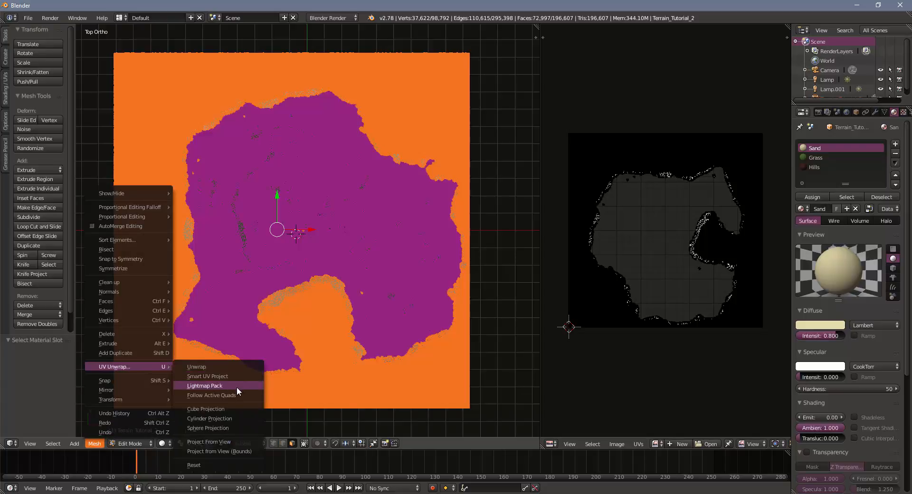
left_click(204, 385)
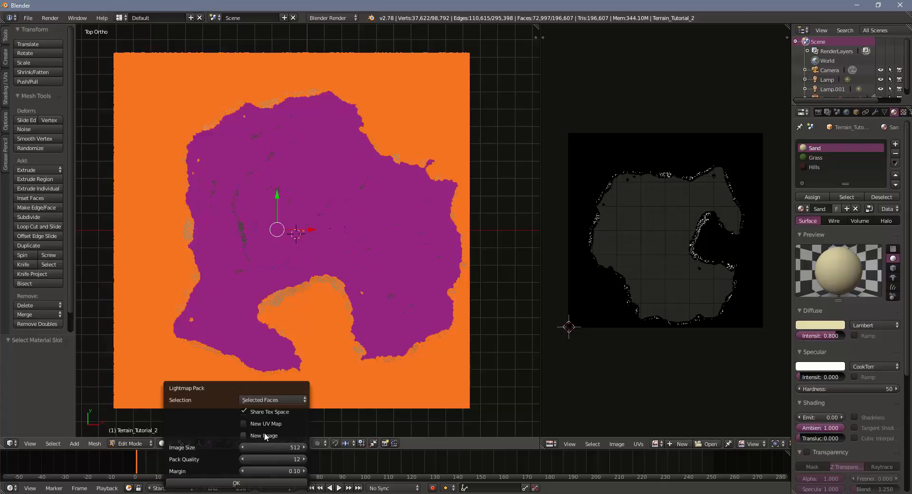
left_click(244, 435)
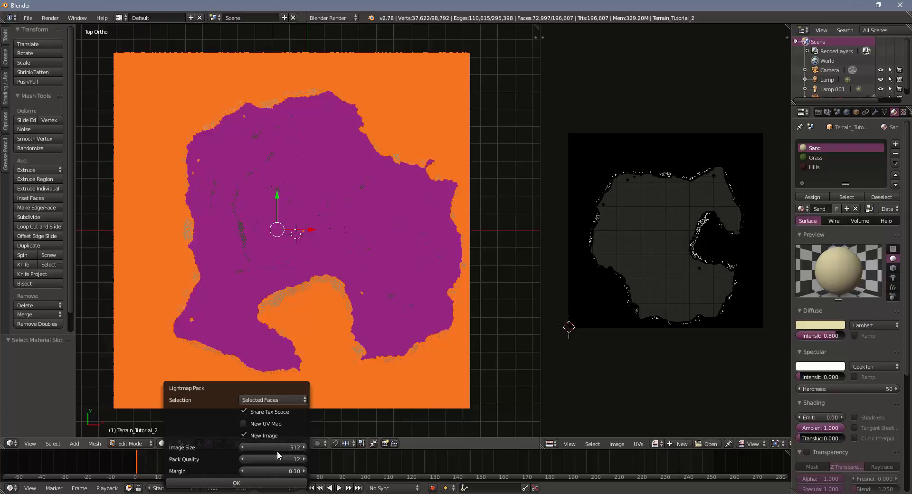
left_click(272, 447)
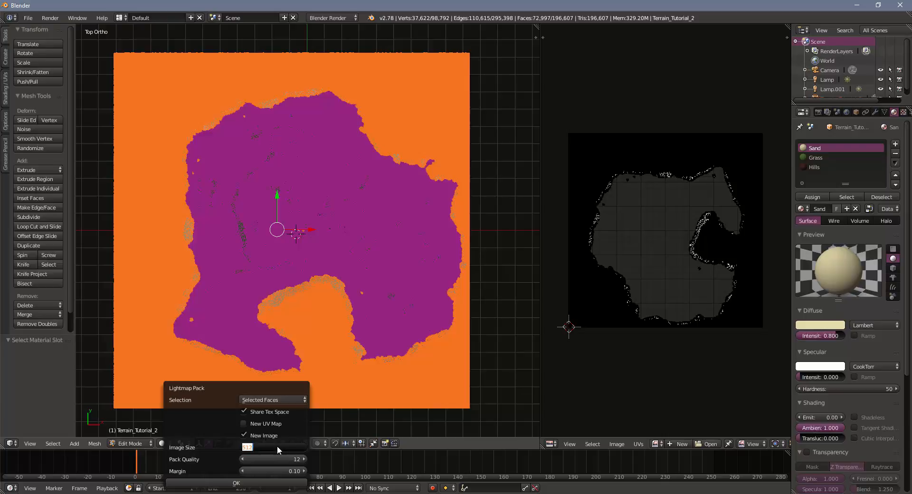
type("4096")
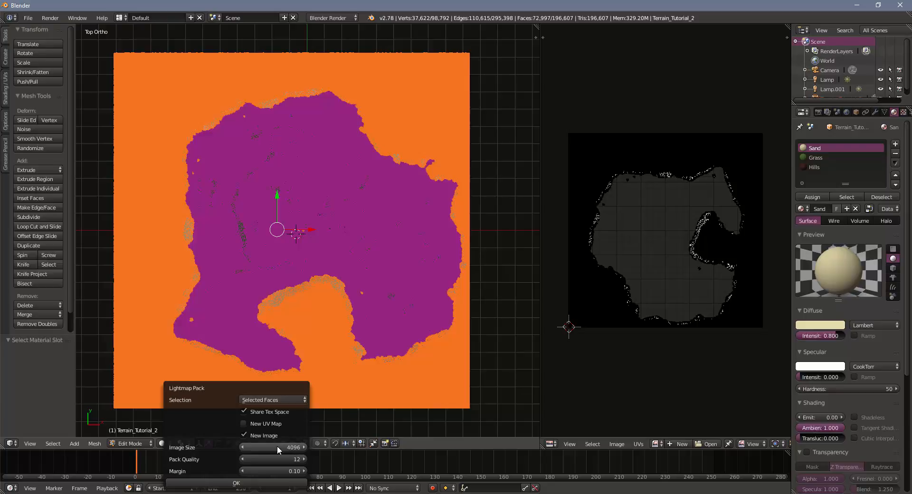
mouse_move(283, 462)
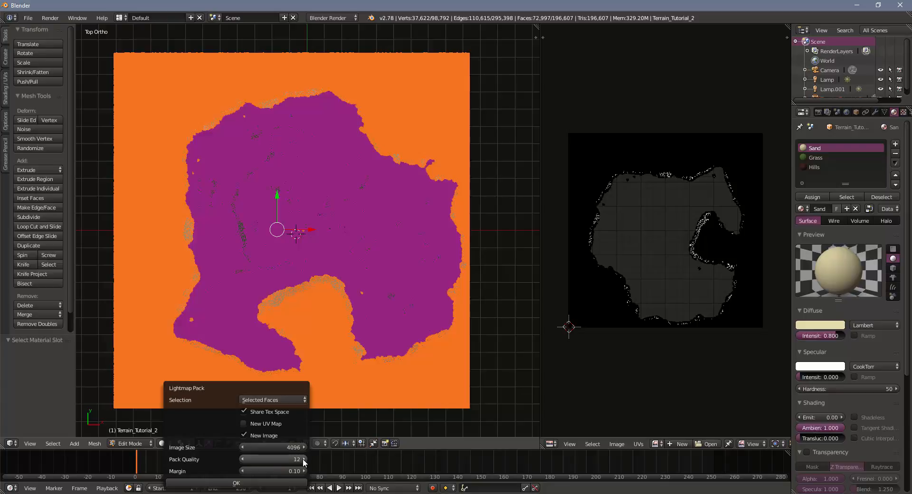
mouse_move(317, 462)
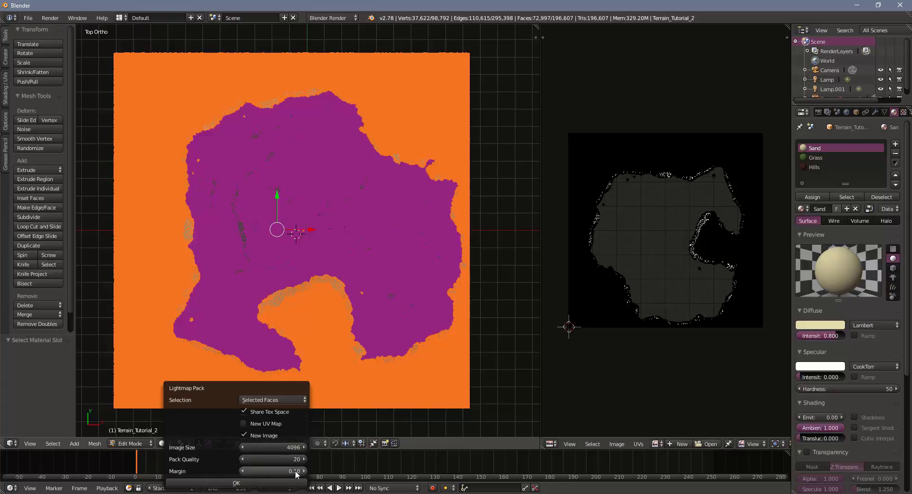
mouse_move(290, 471)
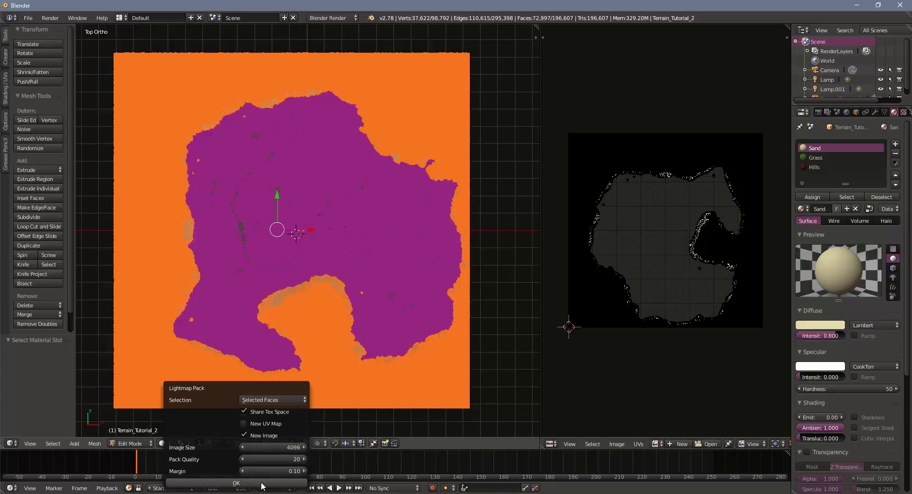
left_click(237, 483)
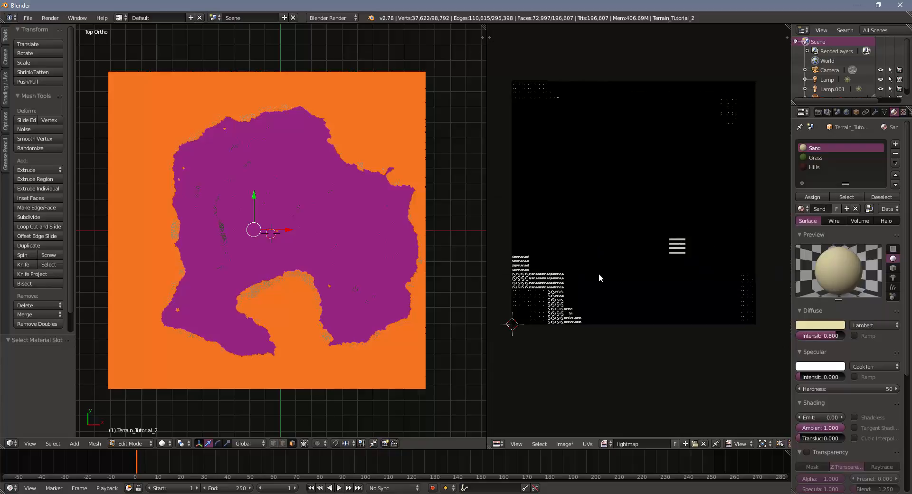
mouse_move(581, 262)
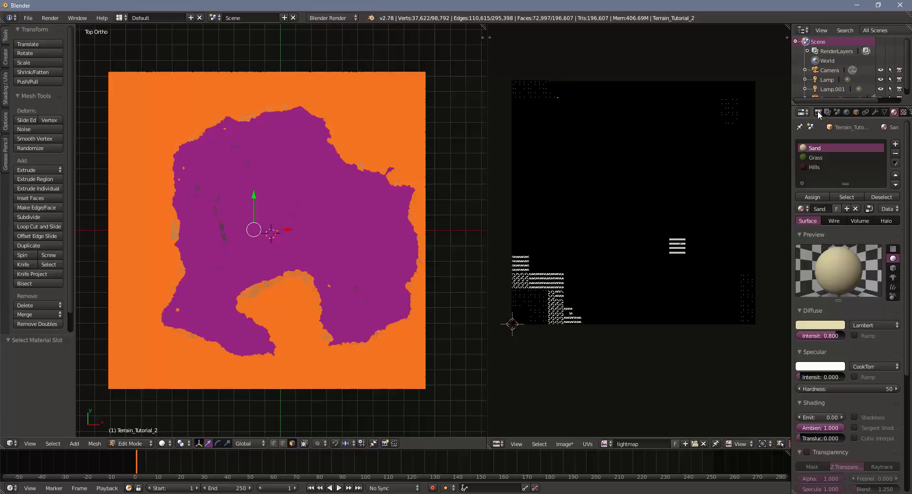
Set the bake mode to Ambient Occlusion and bake the sand faces into the lightmap image
left_click(802, 112)
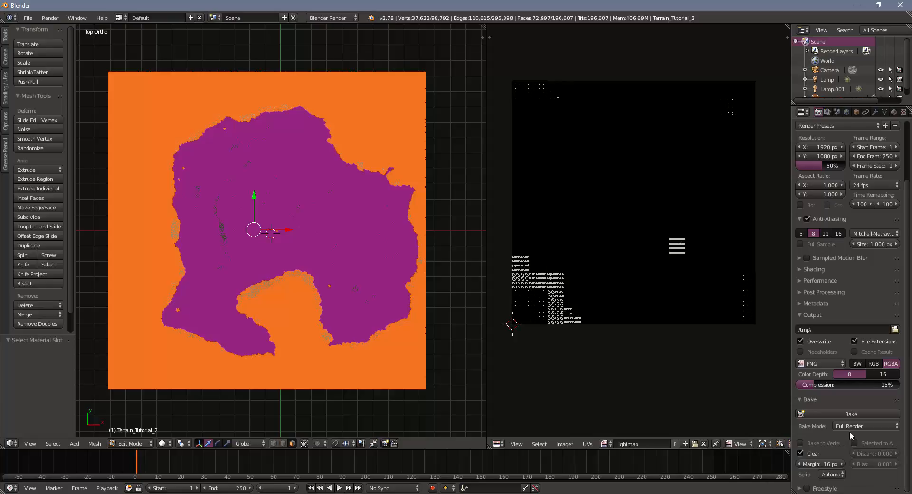
mouse_move(865, 426)
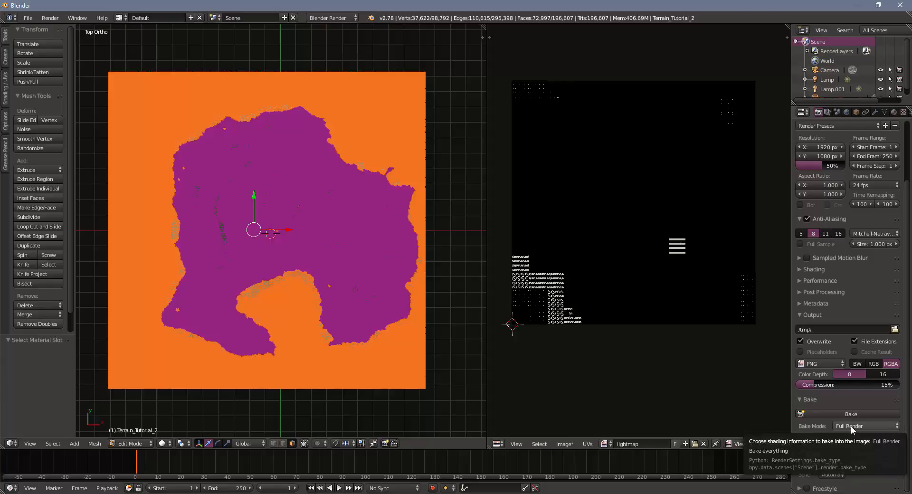
left_click(864, 426)
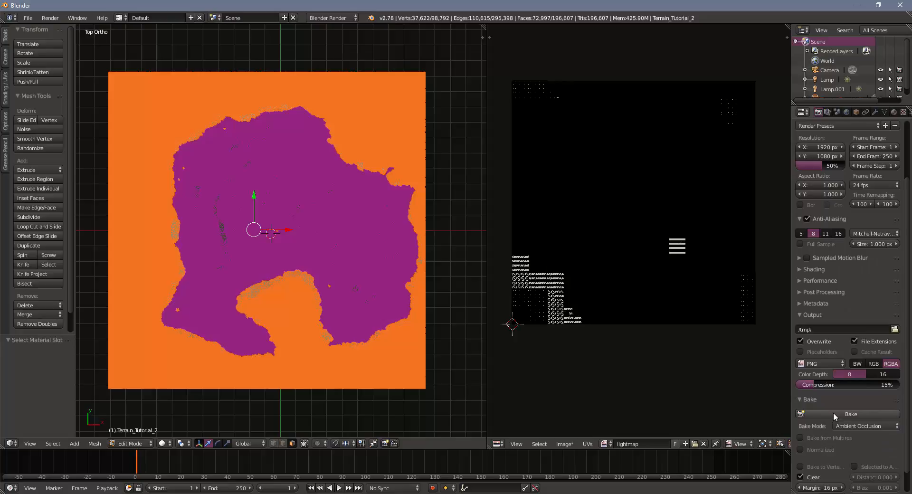
left_click(849, 413)
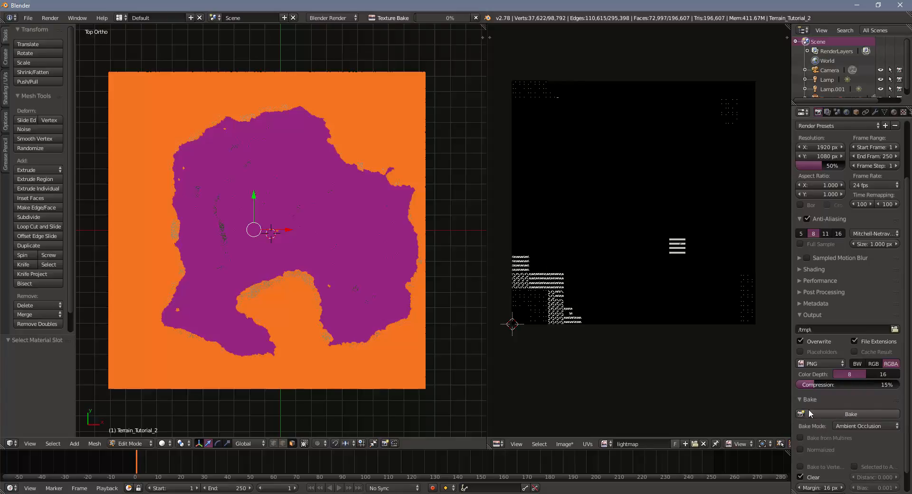
left_click(851, 413)
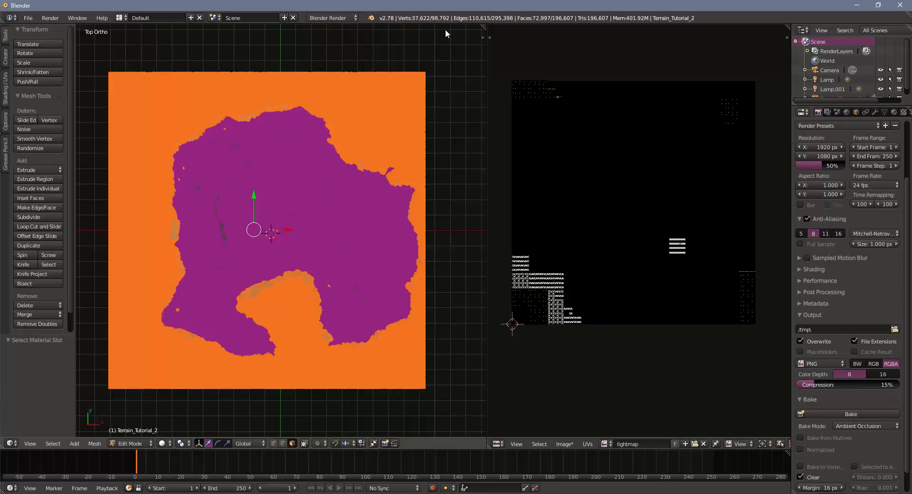
mouse_move(408, 348)
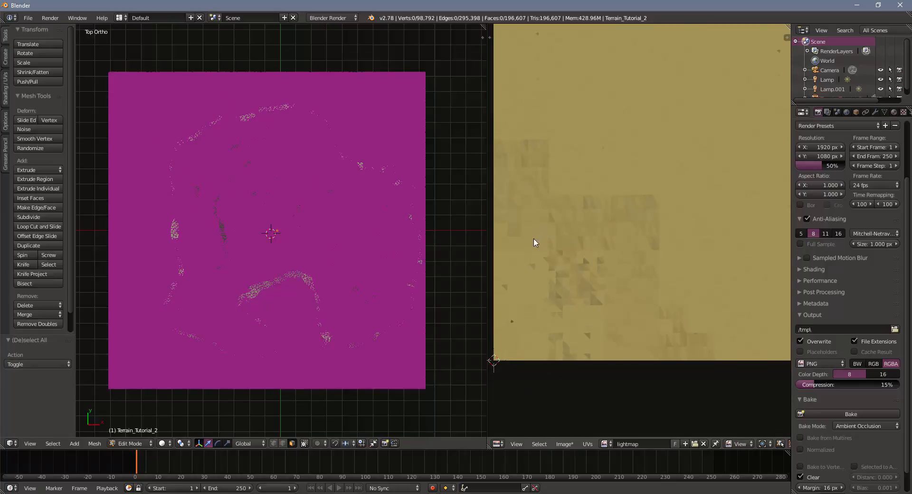
mouse_move(609, 259)
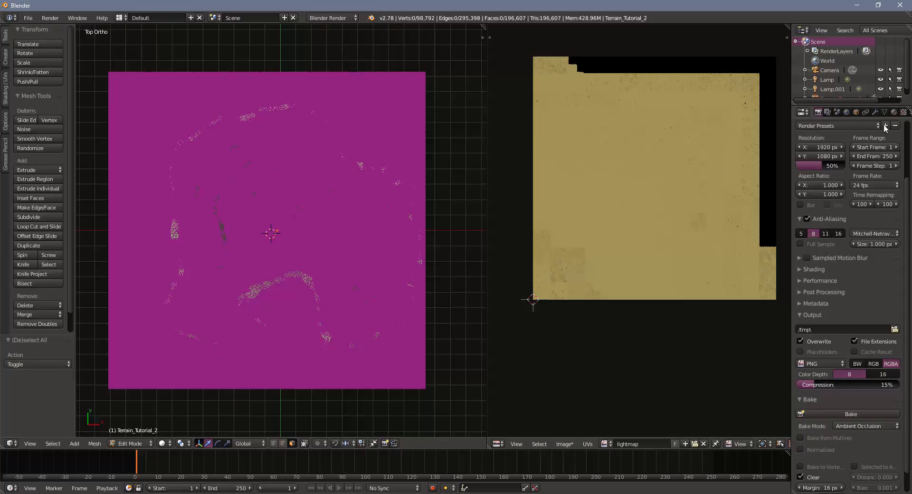
Reselect the Sand faces and rebake their ambient occlusion with Normalized enabled
left_click(895, 112)
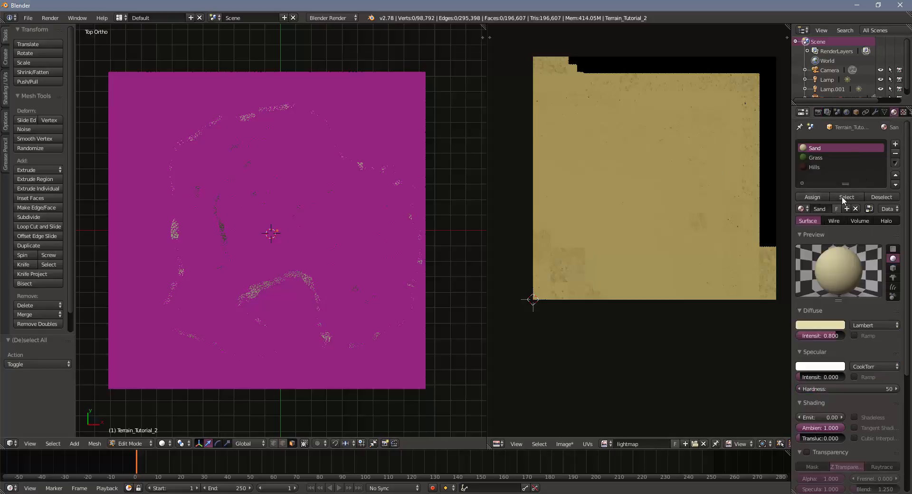
left_click(846, 197)
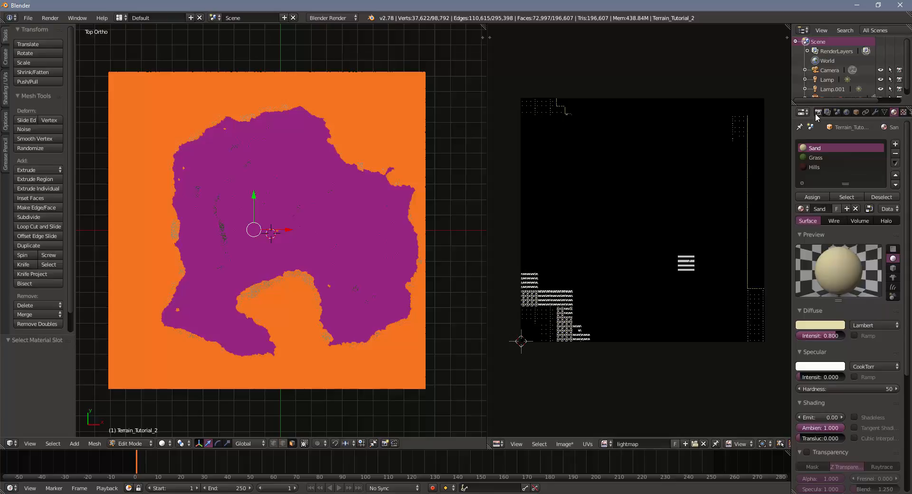
left_click(802, 112)
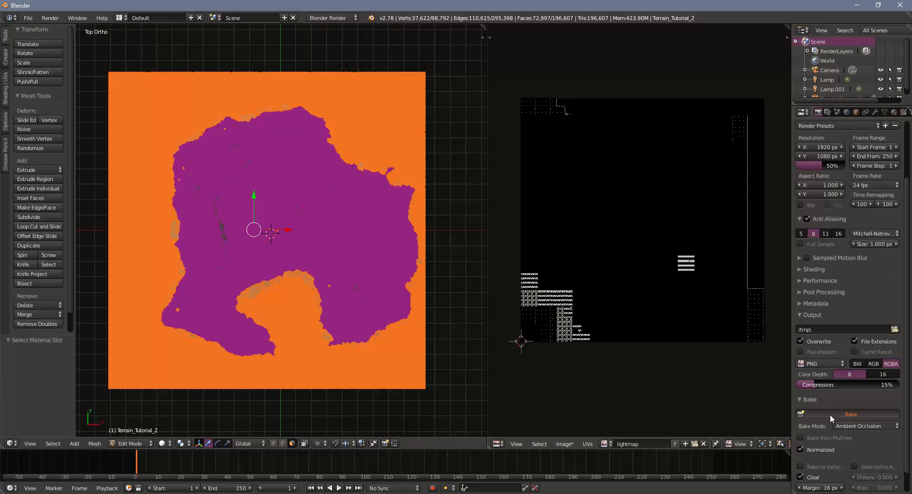
left_click(849, 413)
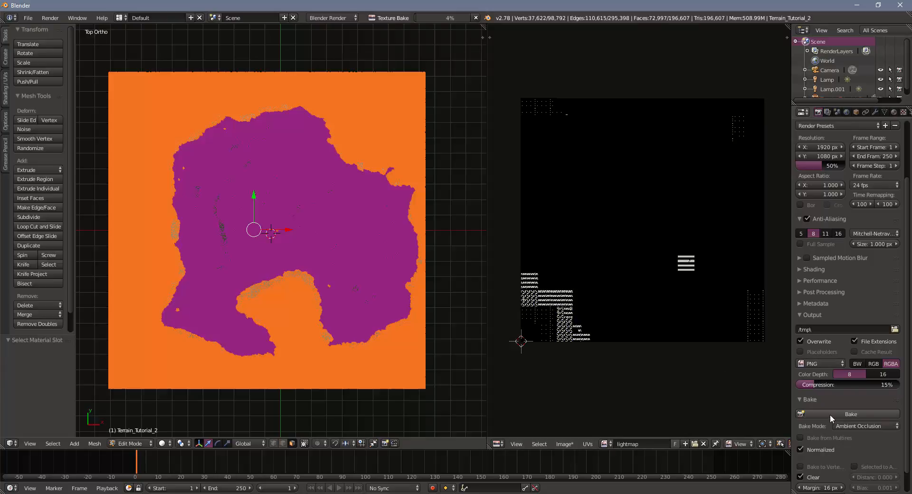
left_click(849, 413)
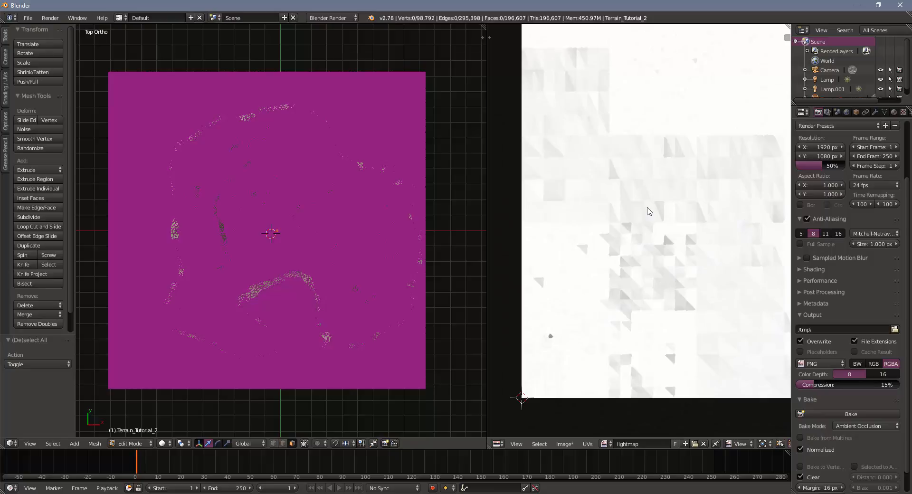
mouse_move(649, 188)
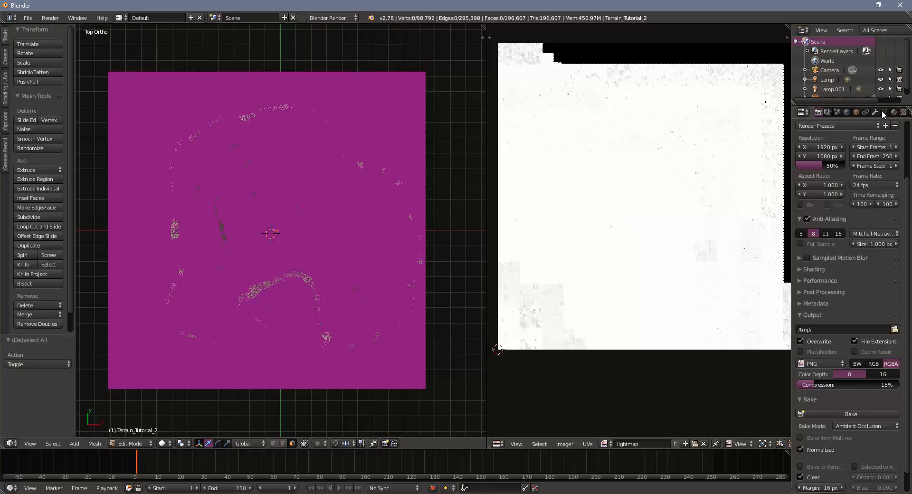
Select the Grass material faces and Lightmap Pack them onto a new image with pack quality 12
left_click(882, 112)
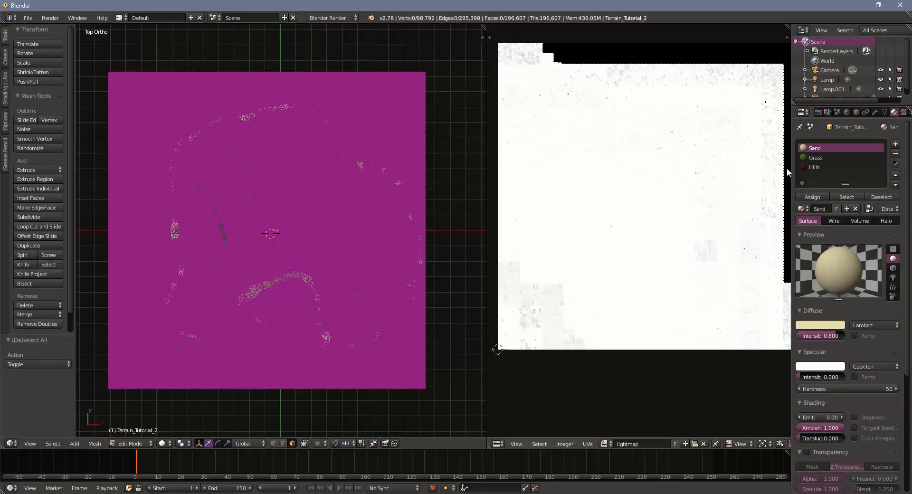
left_click(817, 157)
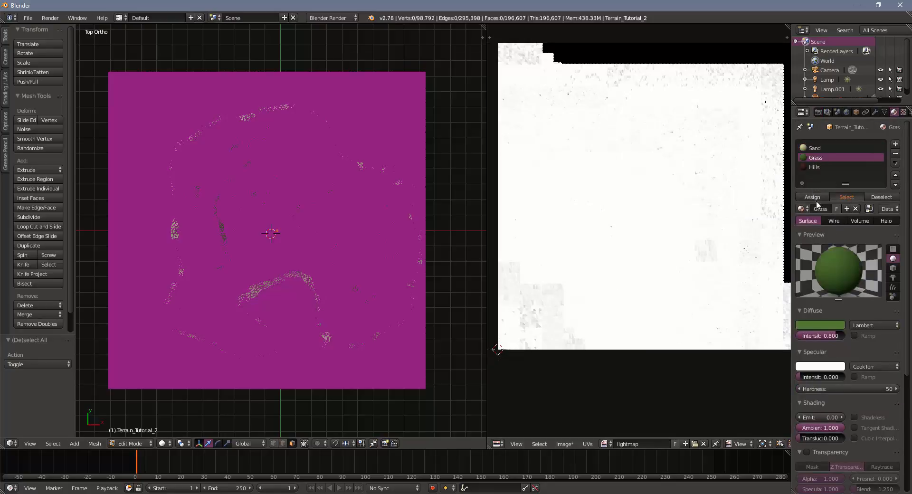
left_click(95, 444)
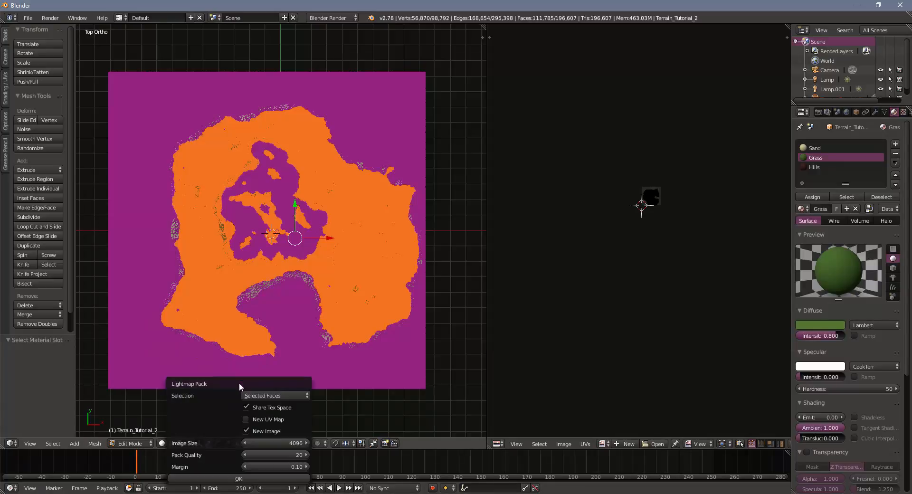
left_click(274, 454)
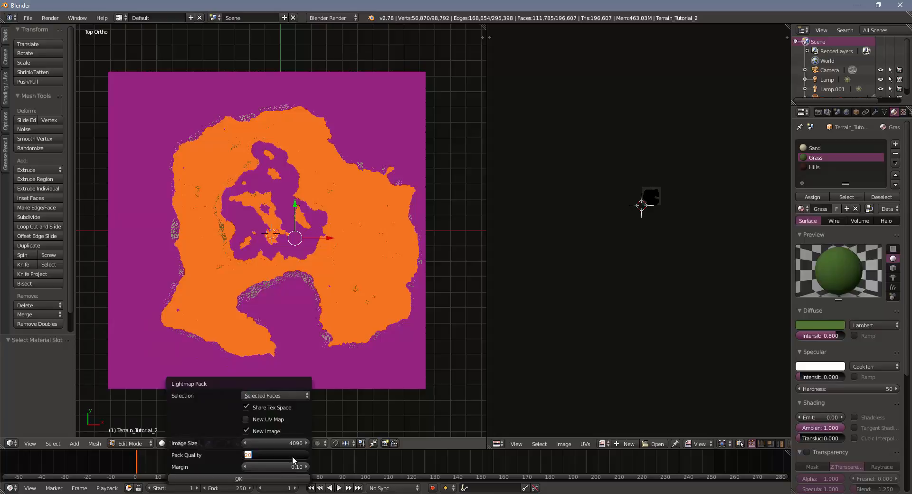
type("12")
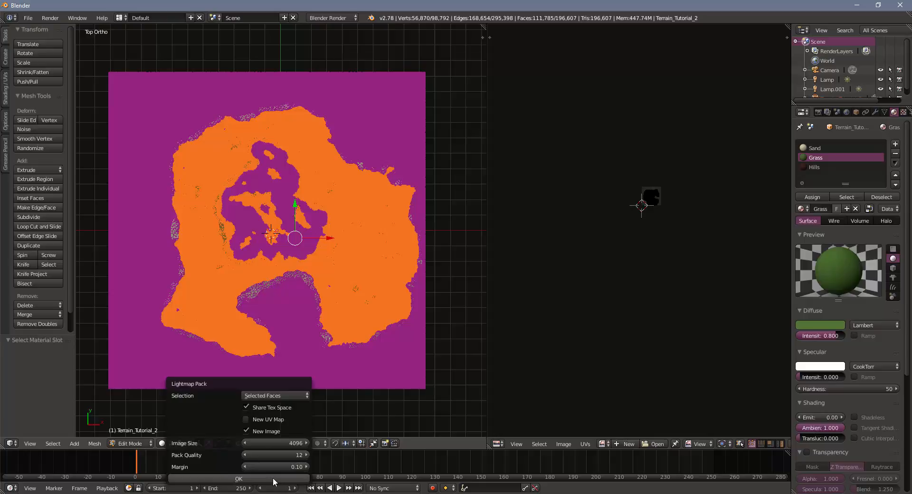
left_click(238, 478)
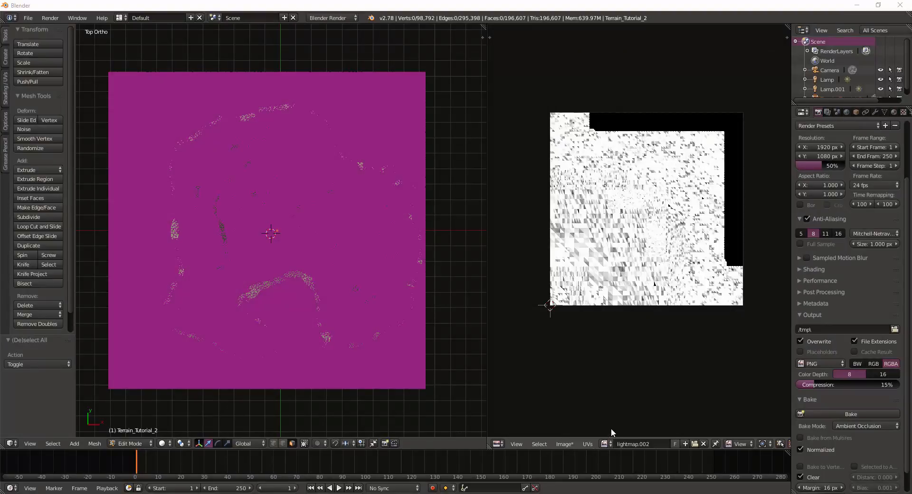
Show the baked sand lightmap image in the image editor
left_click(609, 443)
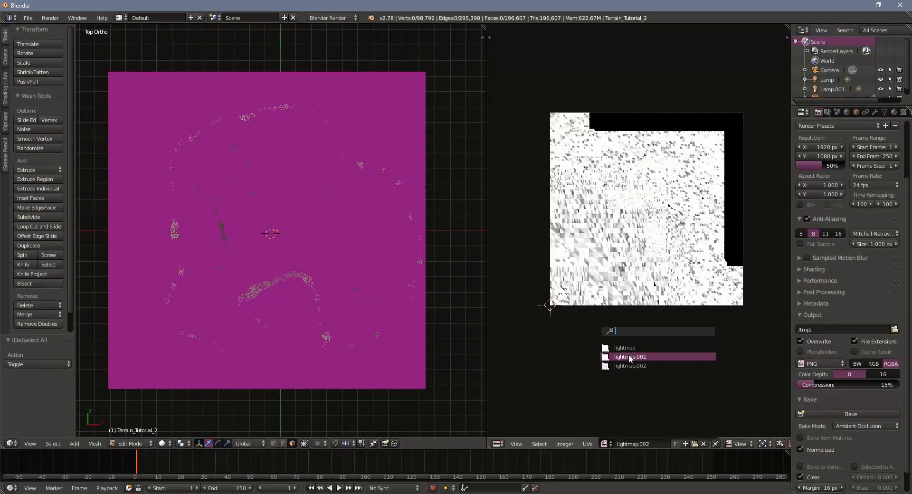
left_click(630, 365)
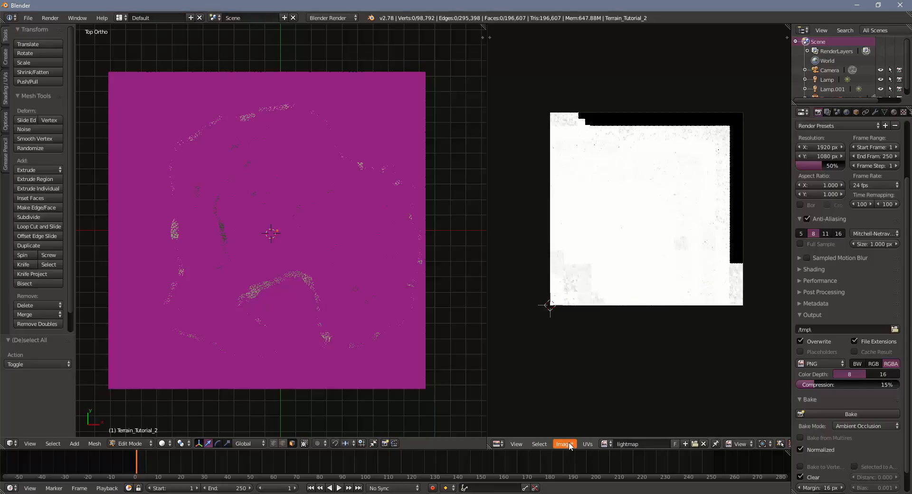
Save the baked sand lightmap to the Desktop as Sand.png
left_click(564, 443)
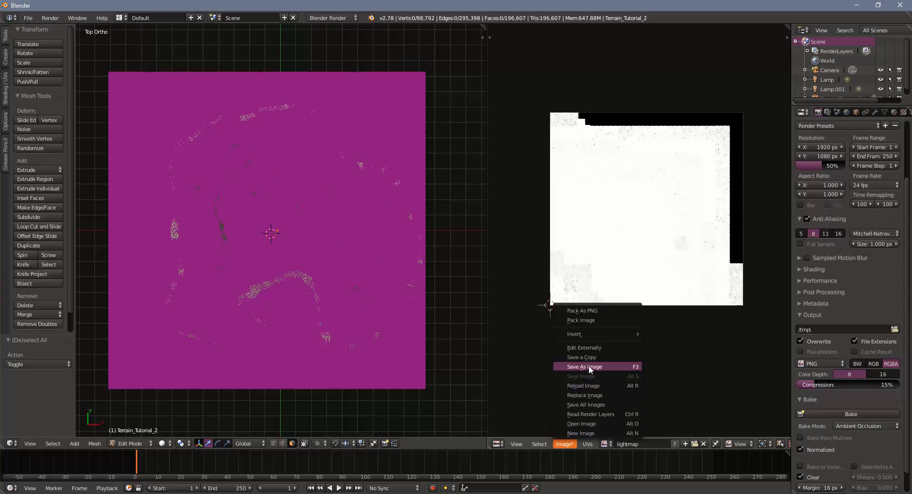
left_click(583, 366)
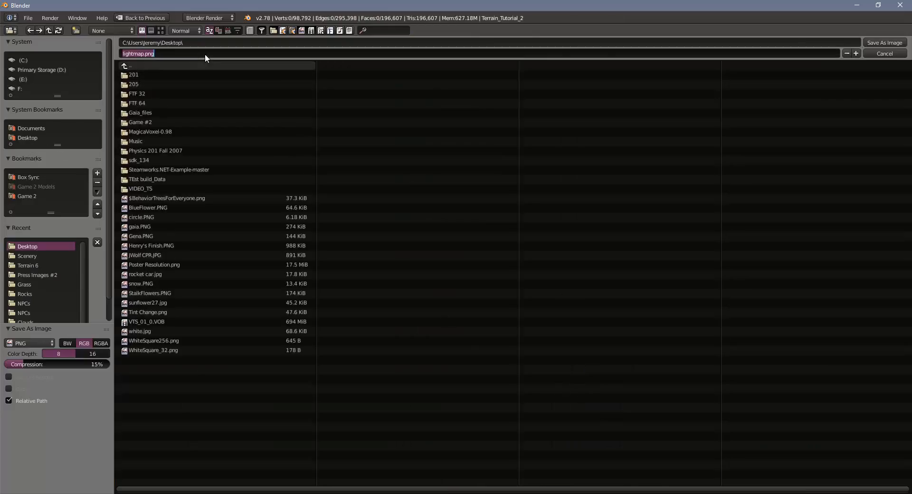
type("Sand.png")
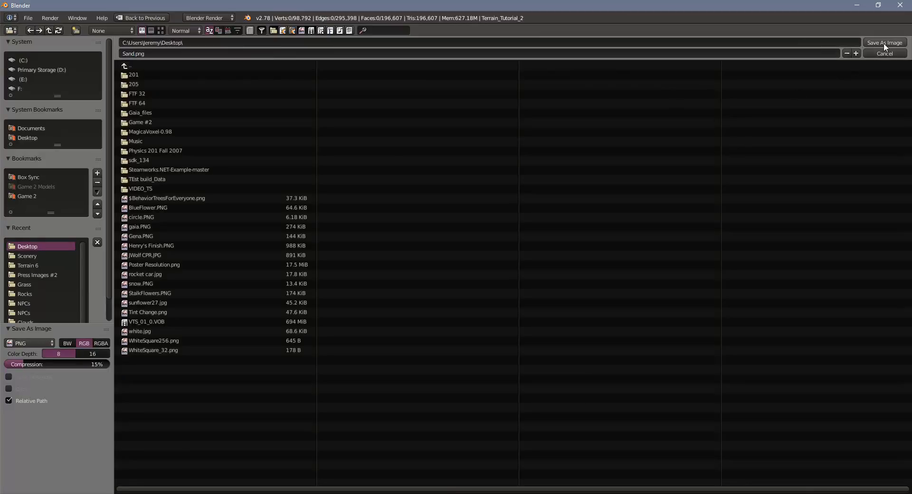
left_click(884, 43)
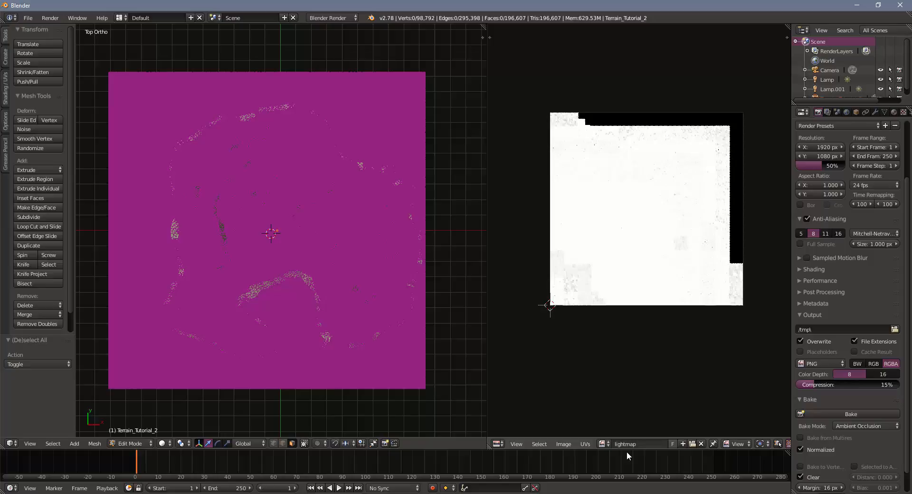
Save the baked grass lightmap as Grass.png and bring up the lightmap.002 image
left_click(603, 444)
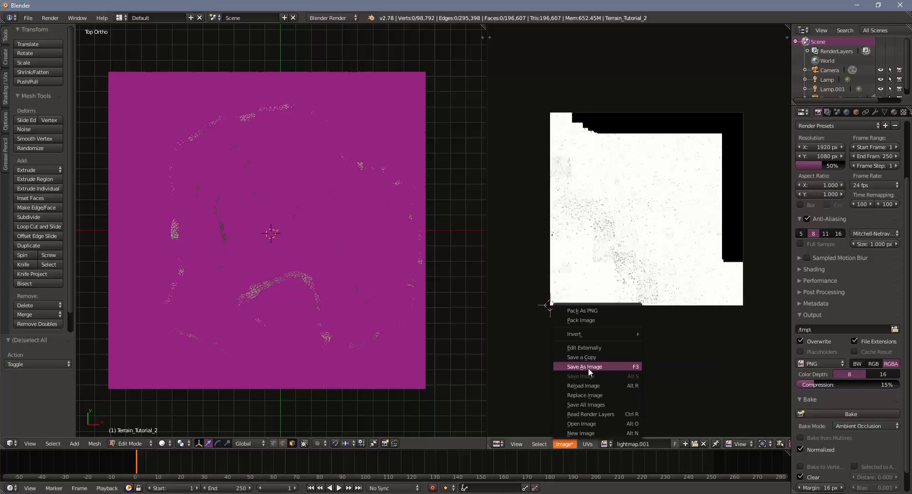
left_click(584, 366)
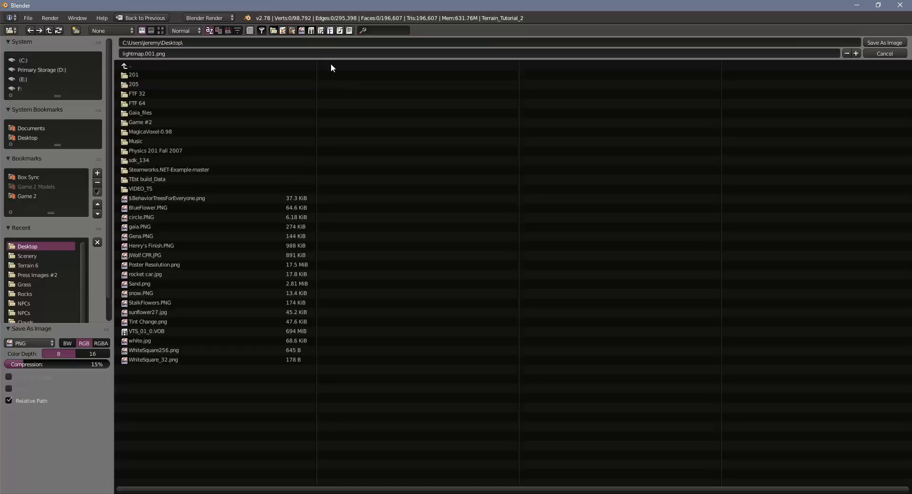
type("Grass.png")
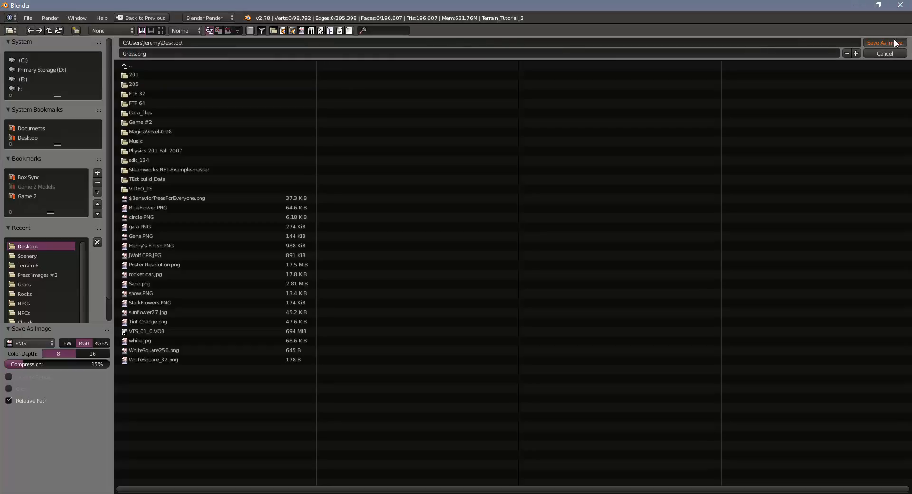
left_click(880, 43)
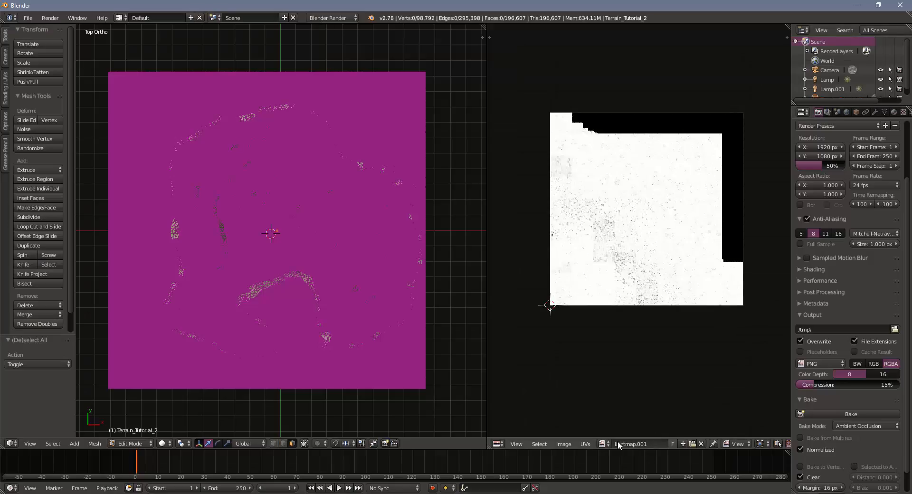
left_click(564, 444)
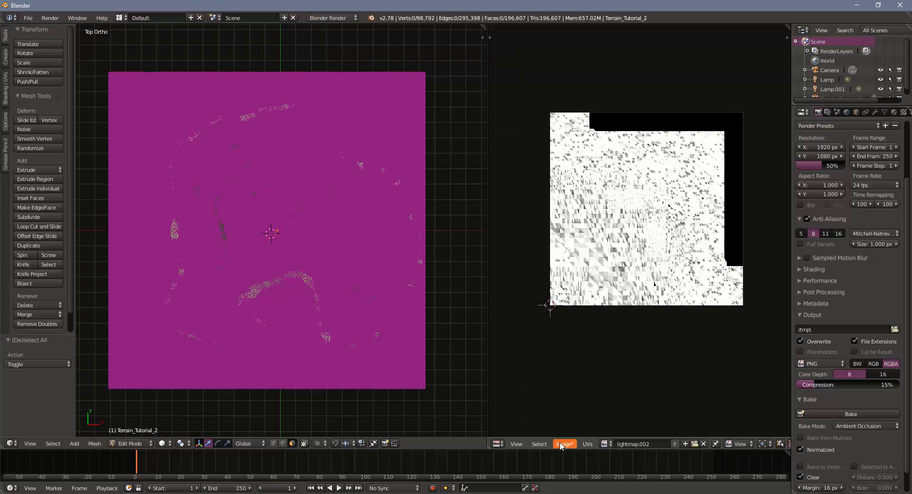
left_click(563, 444)
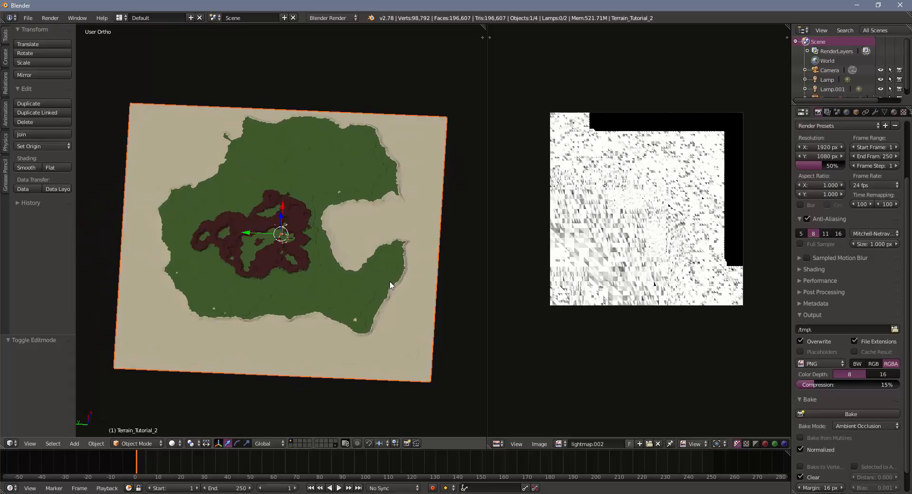
View the textured island terrain from the top orthographic view in Object Mode
key("KP_7")
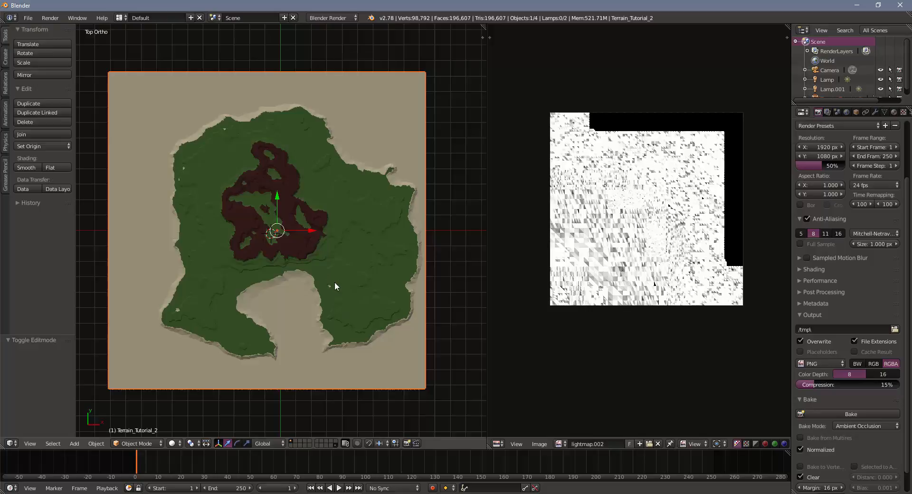
mouse_move(359, 272)
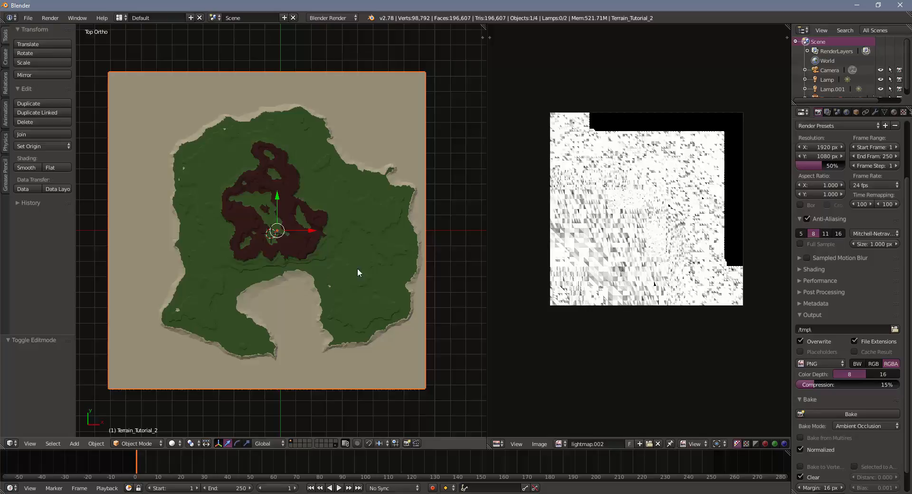
mouse_move(453, 22)
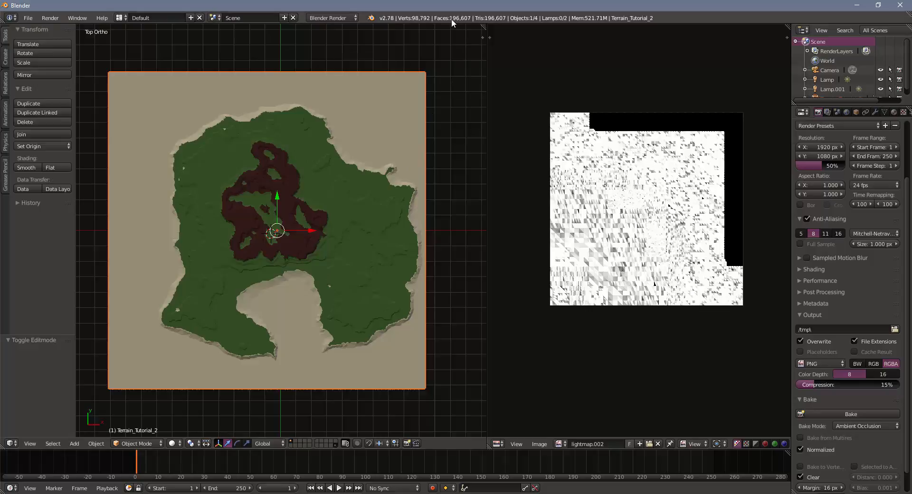
mouse_move(351, 206)
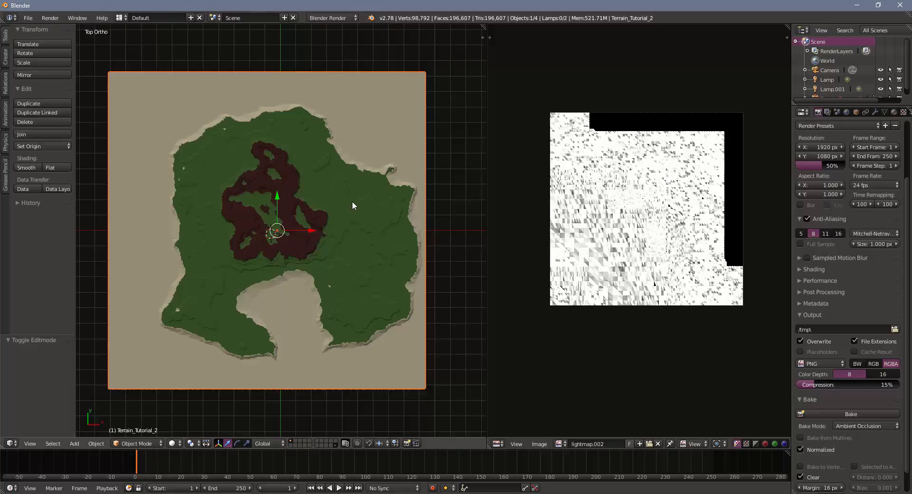
mouse_move(308, 273)
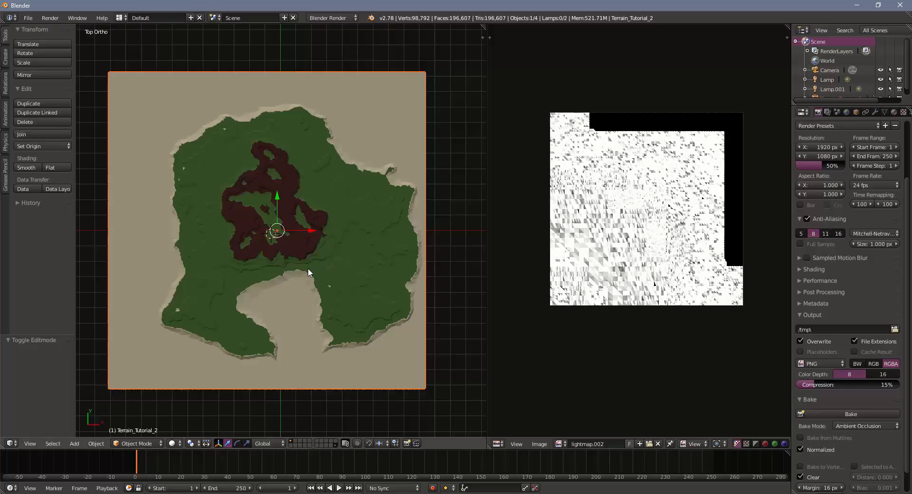
mouse_move(307, 258)
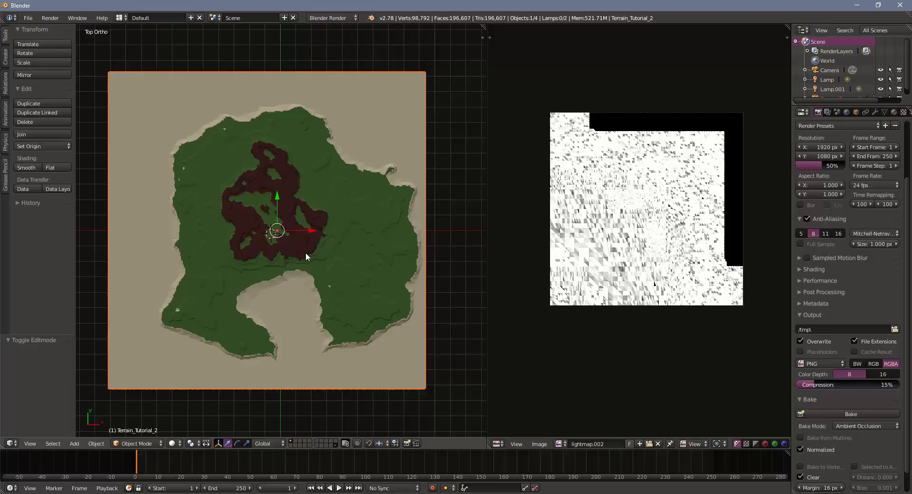
In Edit Mode, separate the top strip of terrain faces into its own object
key("Tab")
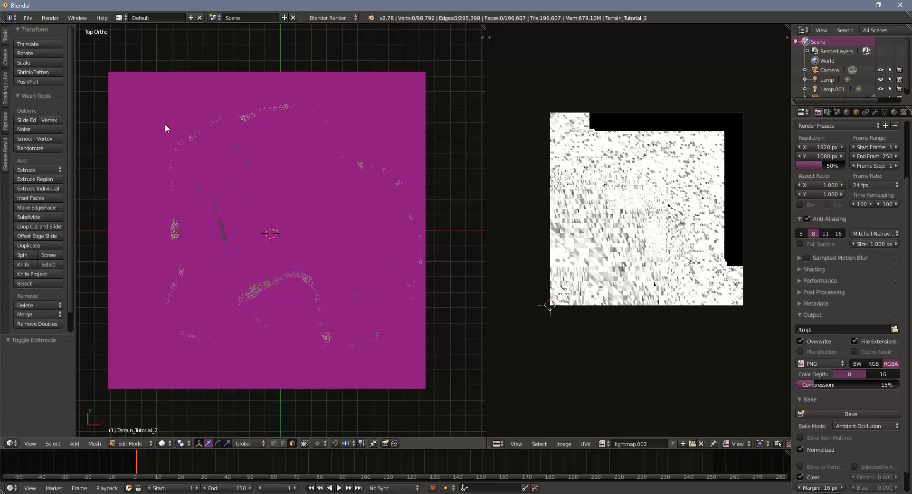
mouse_move(95, 68)
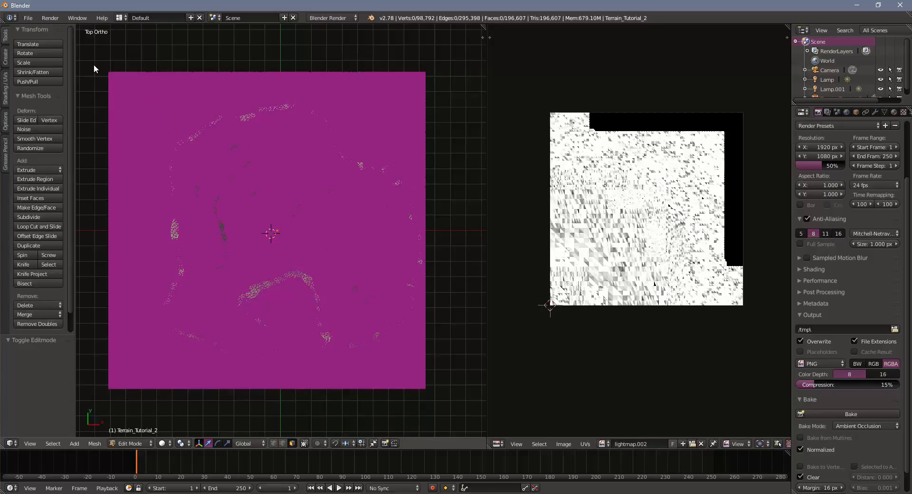
left_click_drag(98, 51, 243, 172)
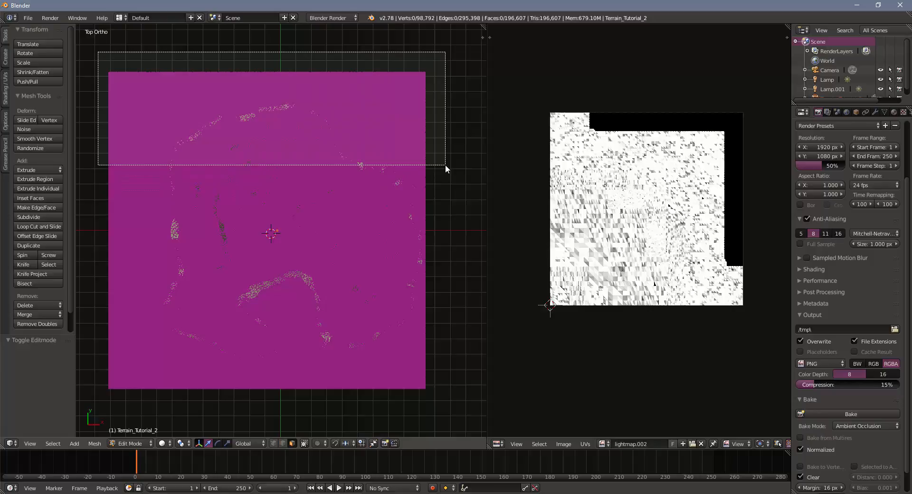
key("space")
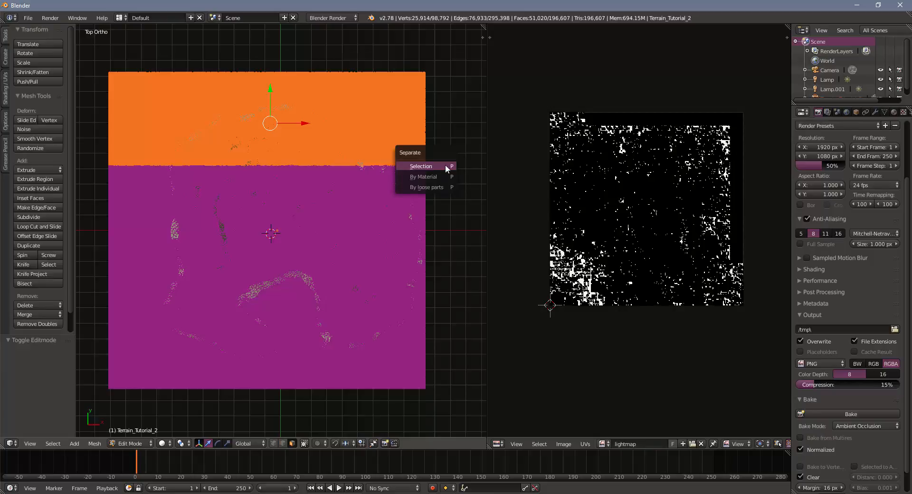
left_click(421, 167)
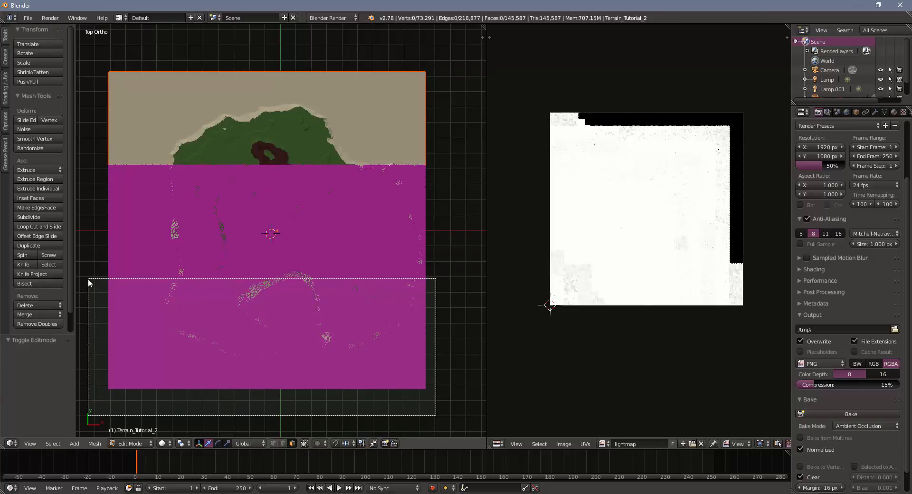
Separate the bottom strip of faces into its own object and return to Object Mode
key("p")
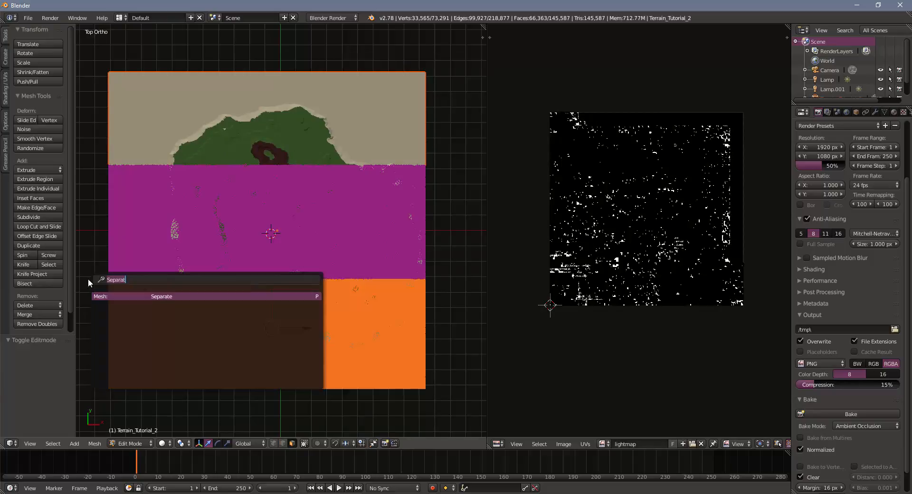
left_click(161, 297)
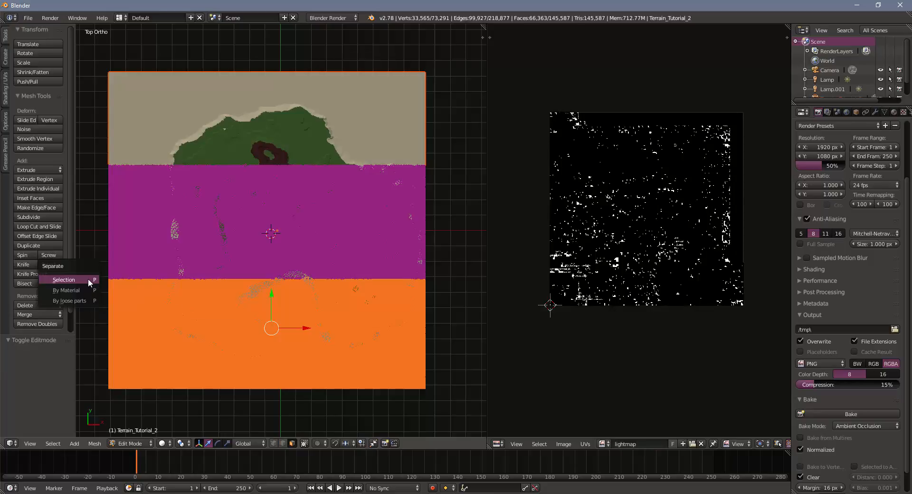
left_click(62, 281)
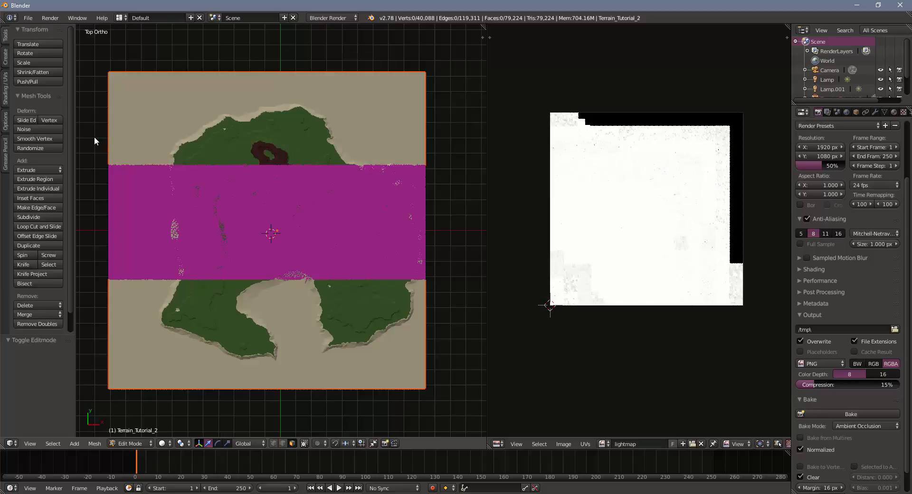
mouse_move(294, 261)
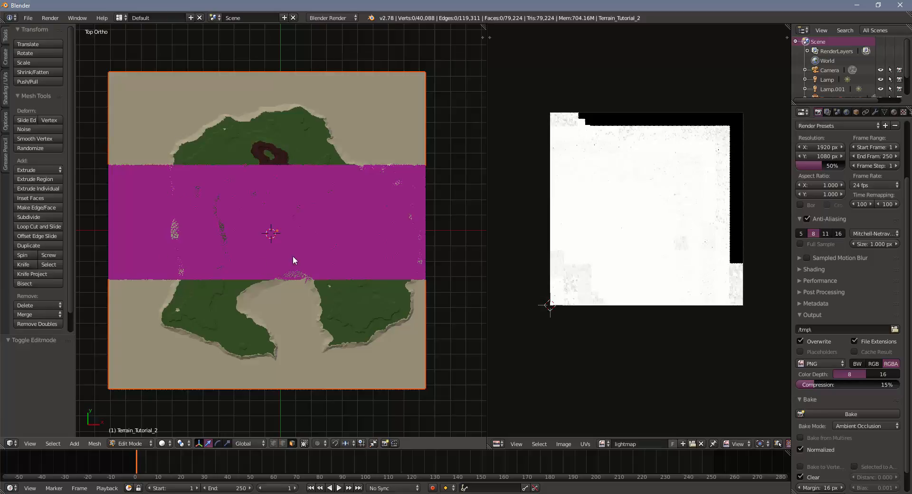
key("Tab")
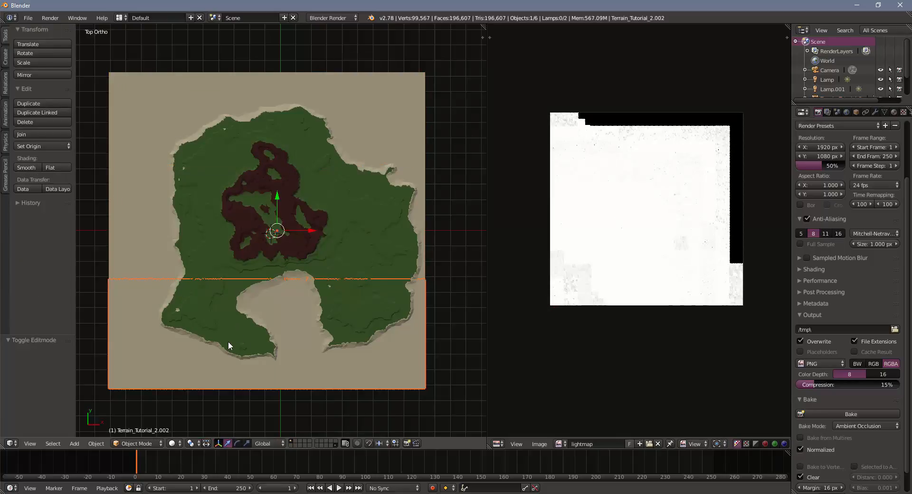
Separate the left third of the middle strip and the right third of the top strip
key("Tab")
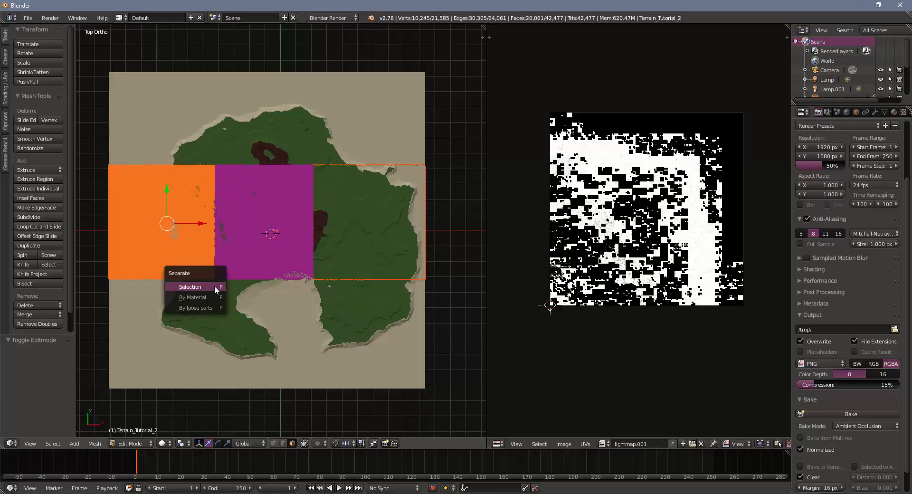
left_click(190, 286)
type("Separat")
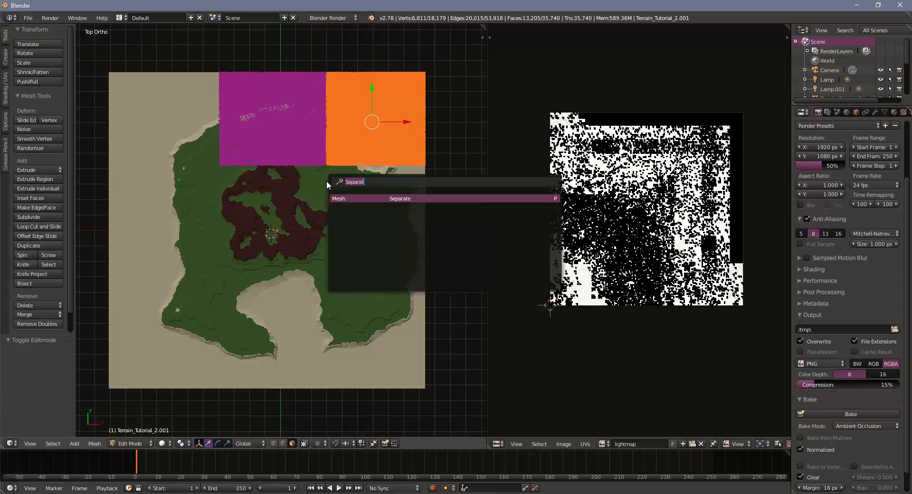
left_click(400, 199)
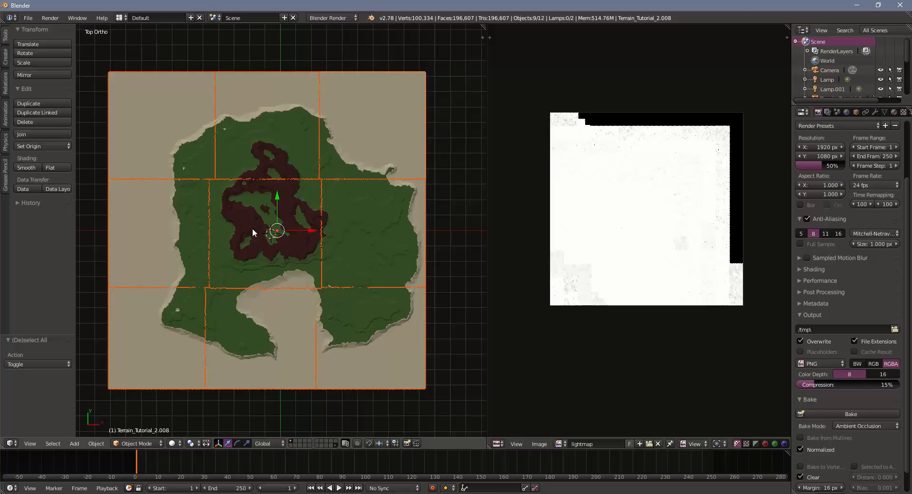
Export the selected mesh objects to the Desktop as Terrain_tutorial_2.fbx
left_click(28, 17)
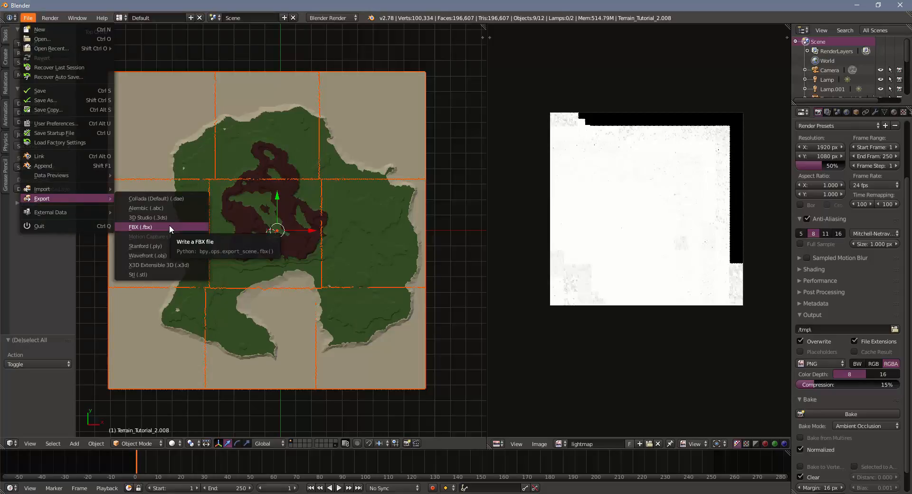
left_click(141, 227)
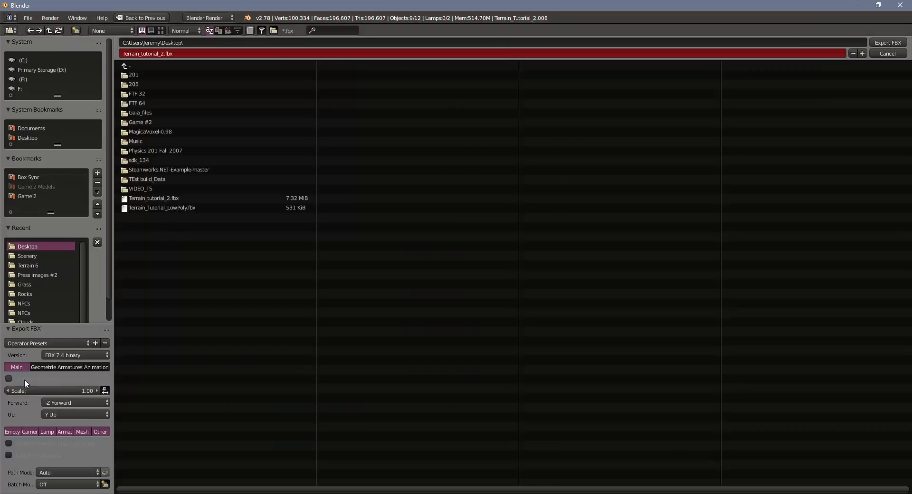
left_click(9, 379)
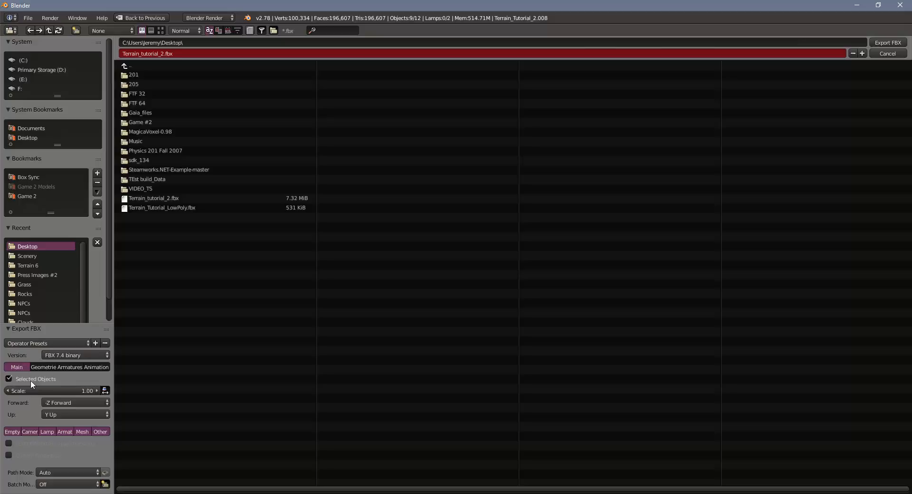
mouse_move(36, 379)
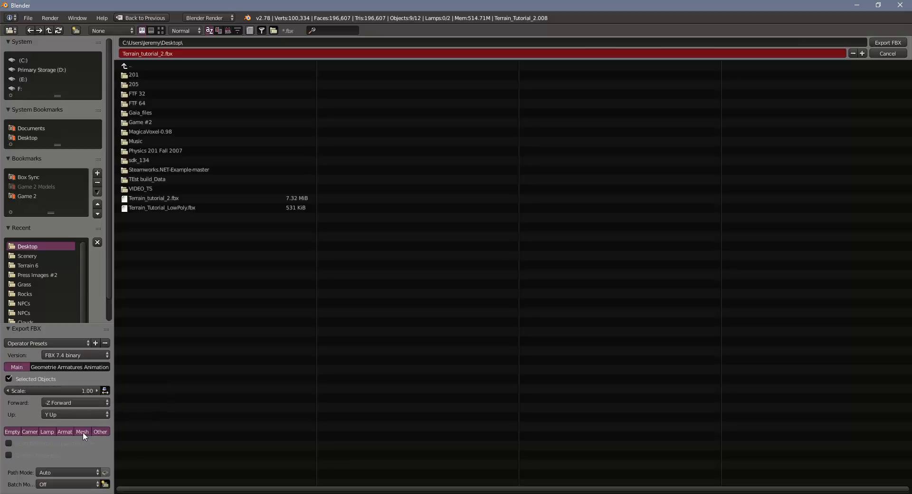
left_click(81, 432)
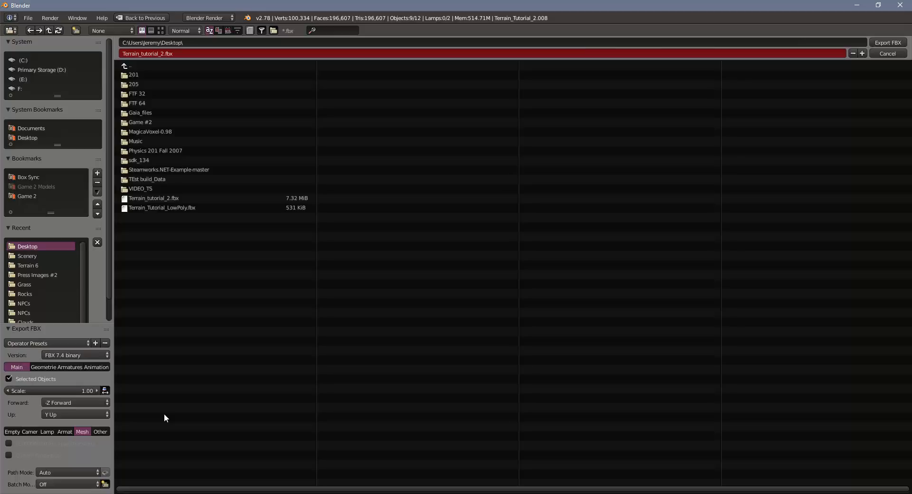
mouse_move(194, 172)
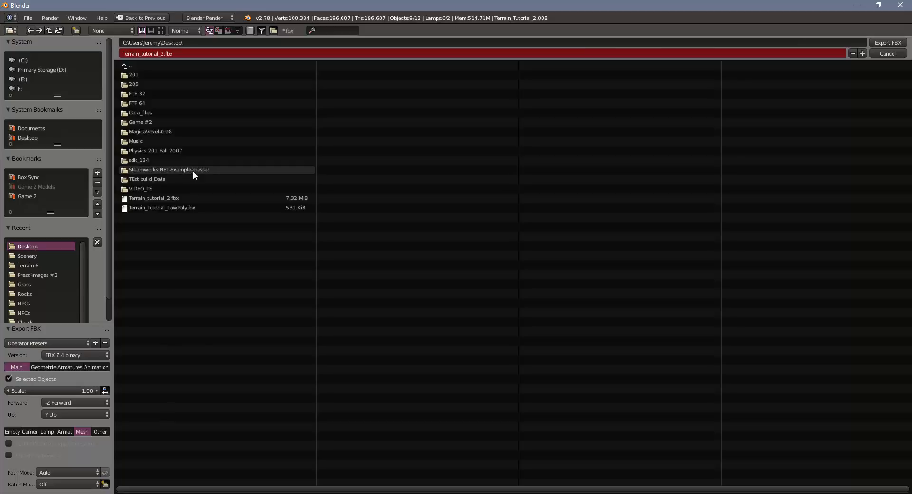
mouse_move(192, 183)
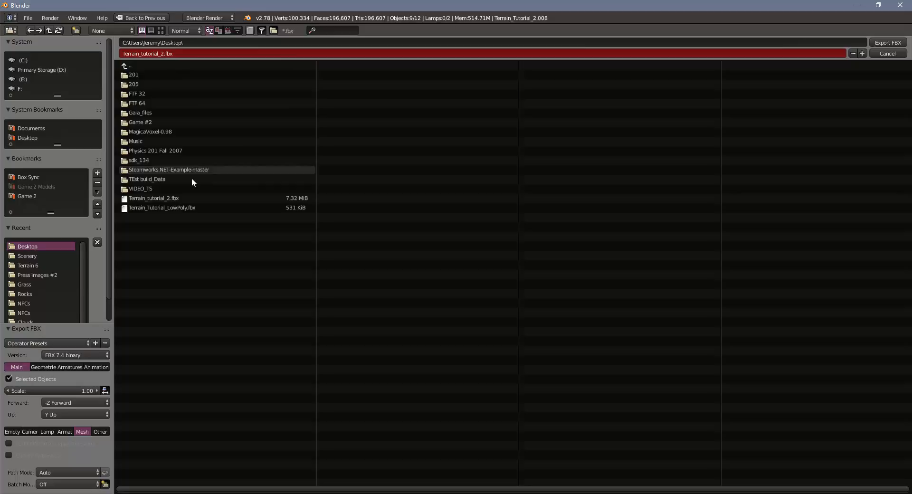
left_click(154, 198)
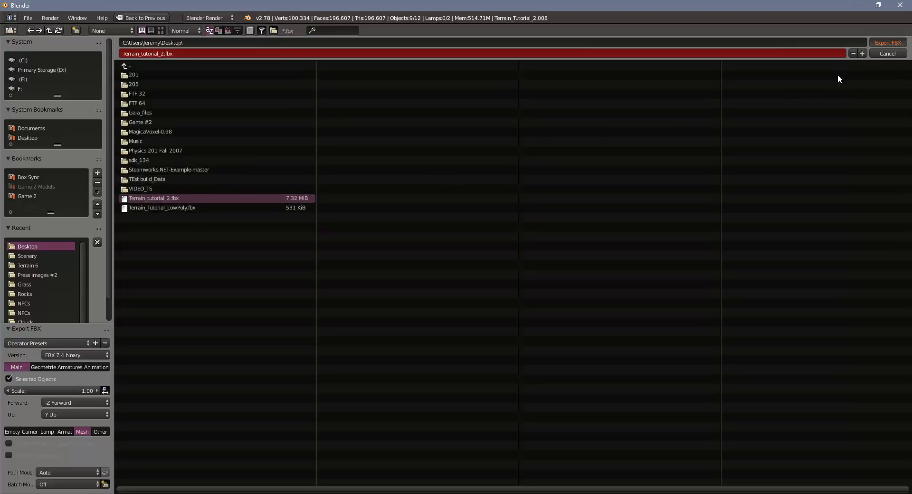
mouse_move(440, 216)
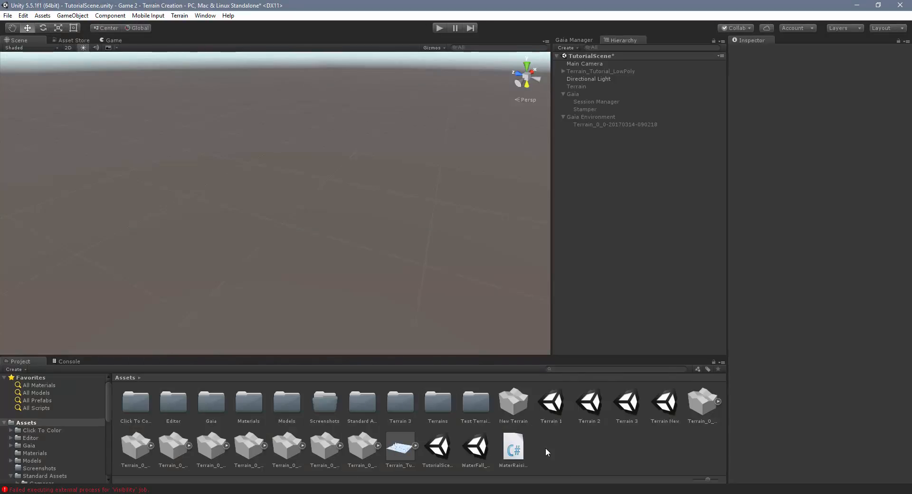
Import Terrain_tutorial_2.fbx from the Desktop into the Assets folder
right_click(545, 453)
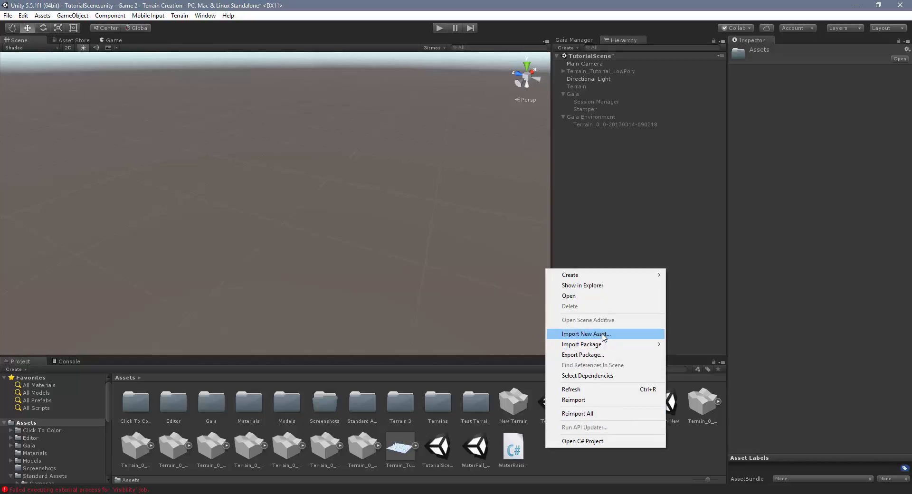
left_click(587, 334)
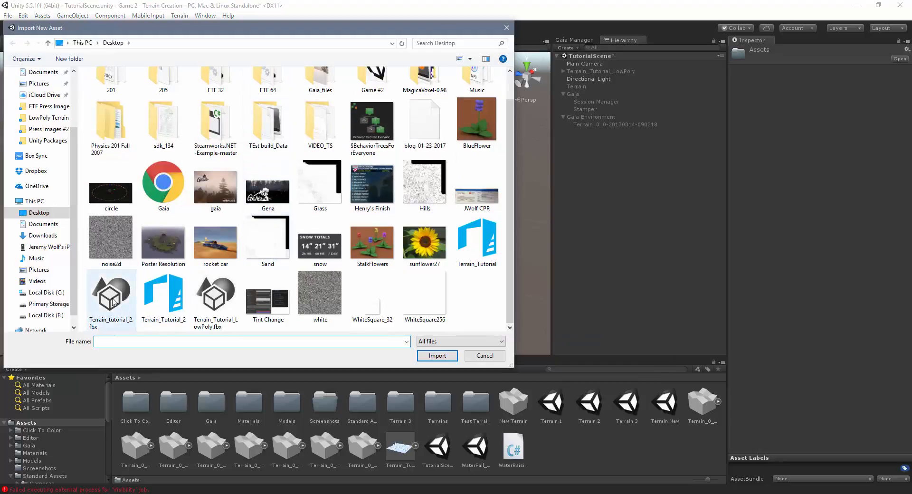
left_click(164, 294)
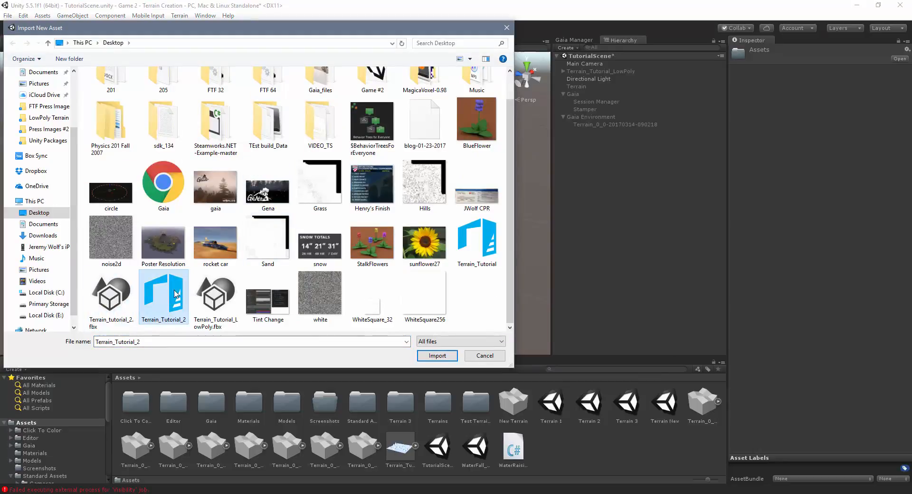
left_click(111, 292)
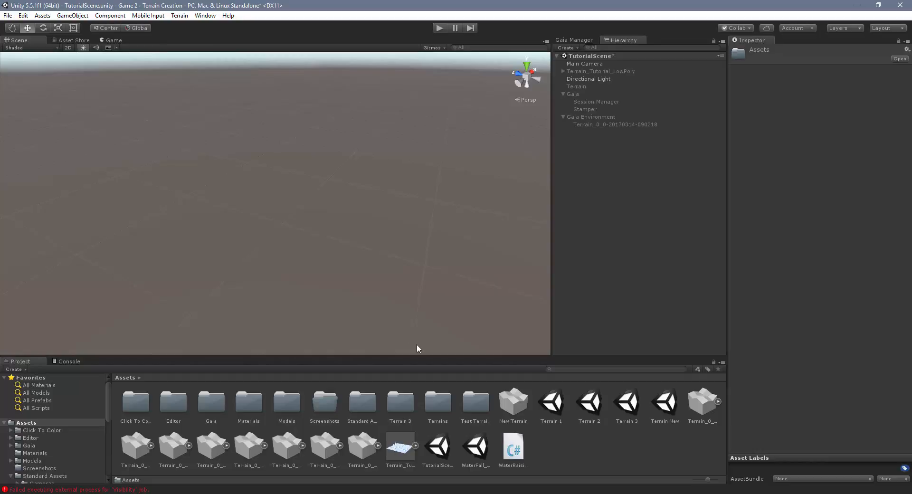
left_click(400, 446)
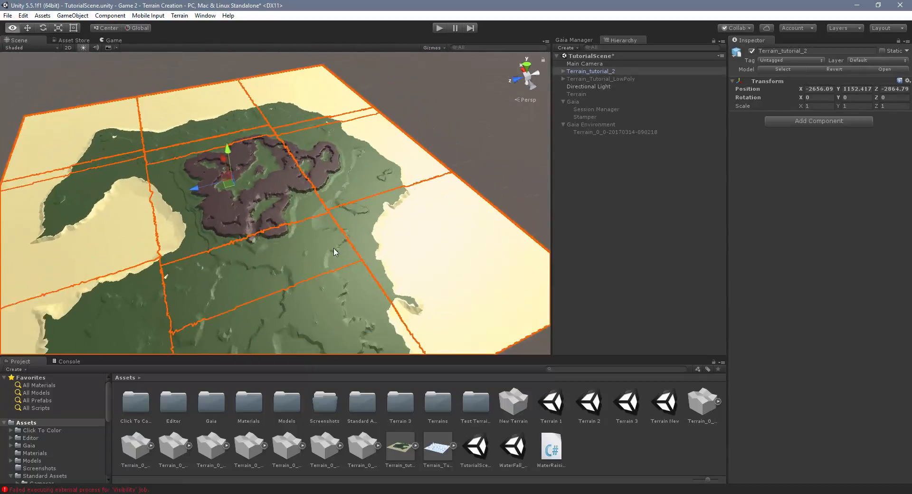
Orbit the Scene view around the placed nine-chunk island terrain
left_click_drag(335, 252, 165, 168)
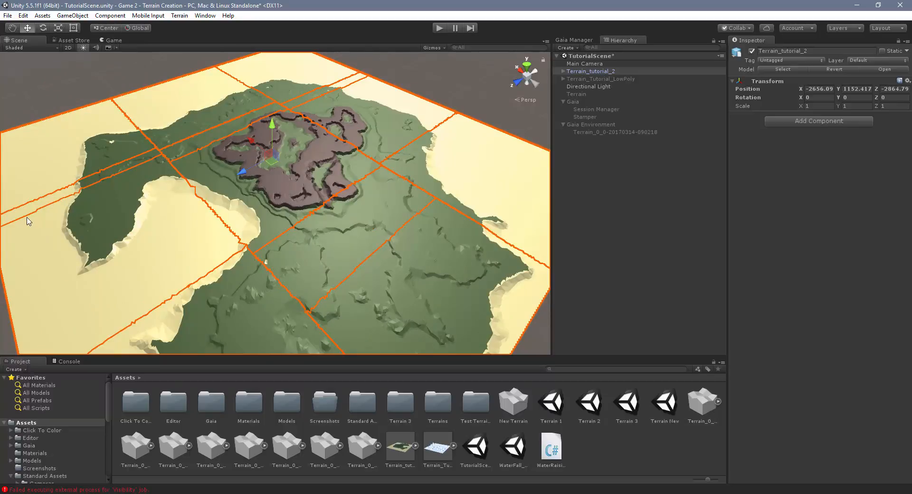
mouse_move(291, 109)
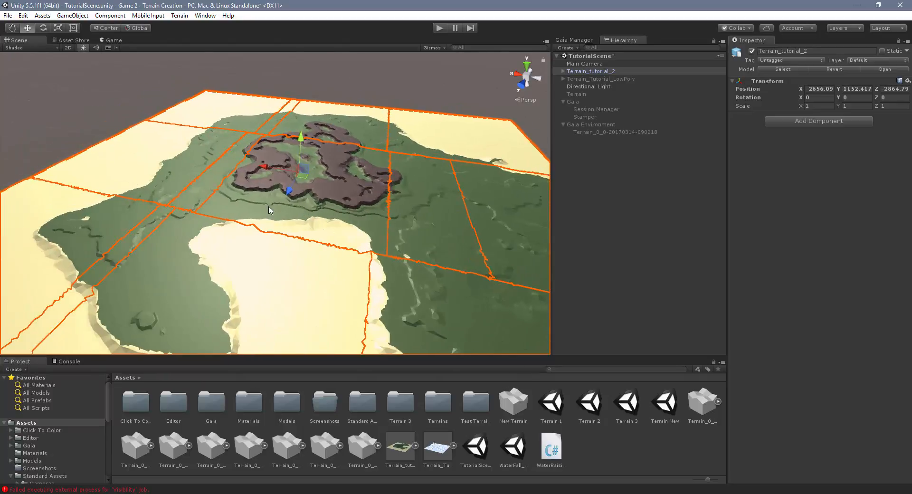
mouse_move(360, 205)
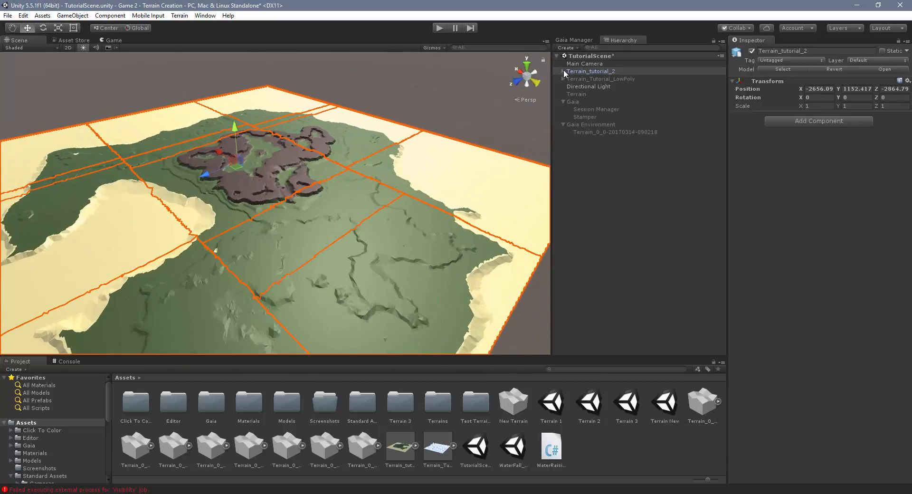
Expand Terrain_tutorial_2 and chunk 005, inspecting MeshPart1 and MeshPart0's Grass and Sand materials
left_click(563, 71)
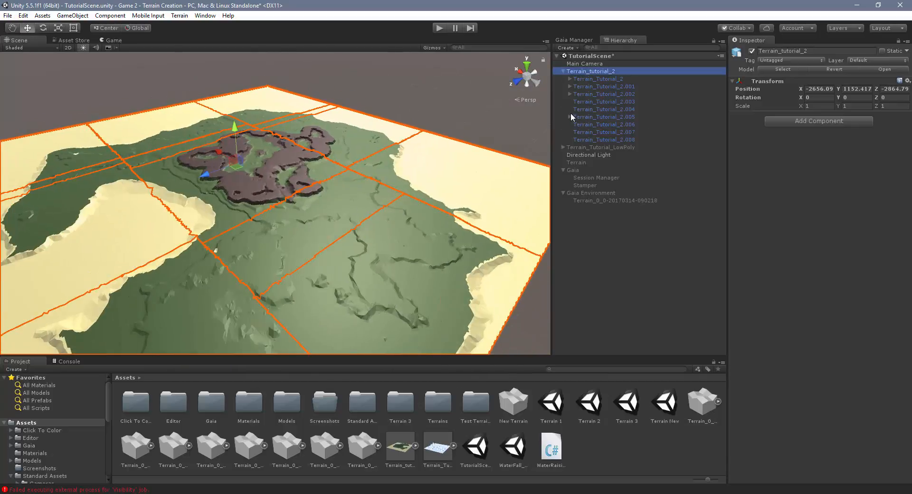
left_click(569, 116)
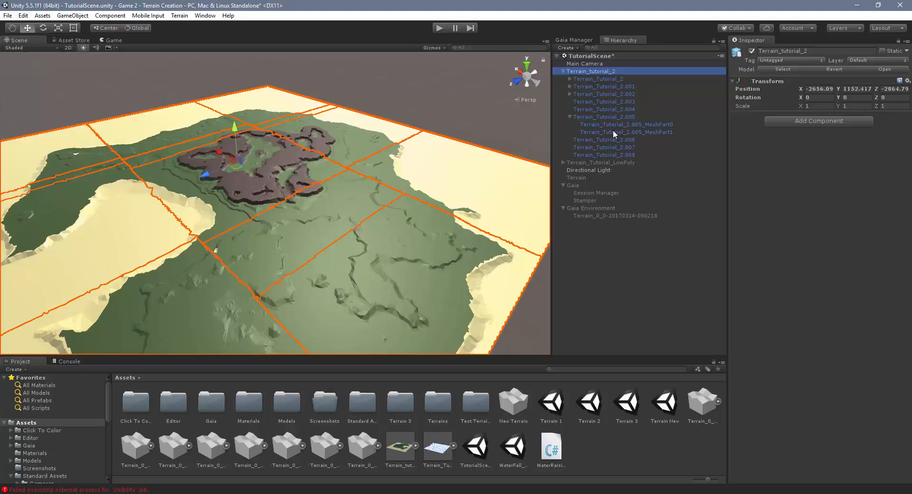
left_click(604, 116)
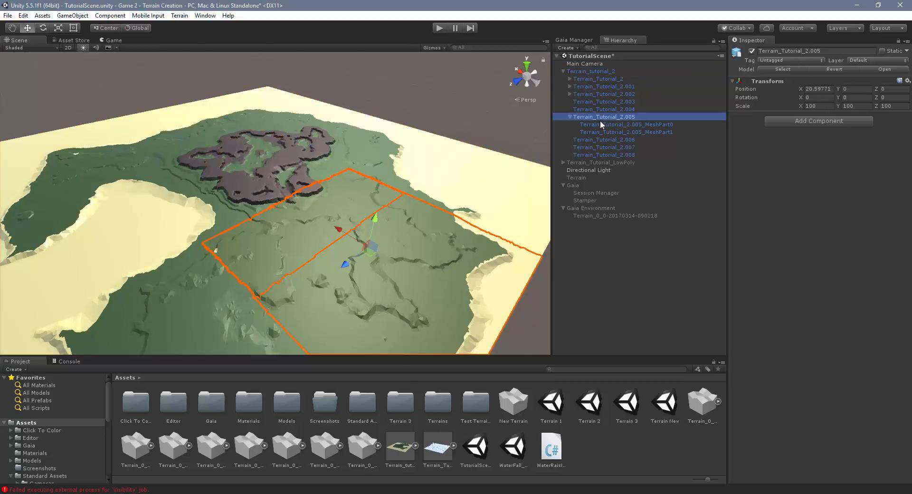
left_click(625, 132)
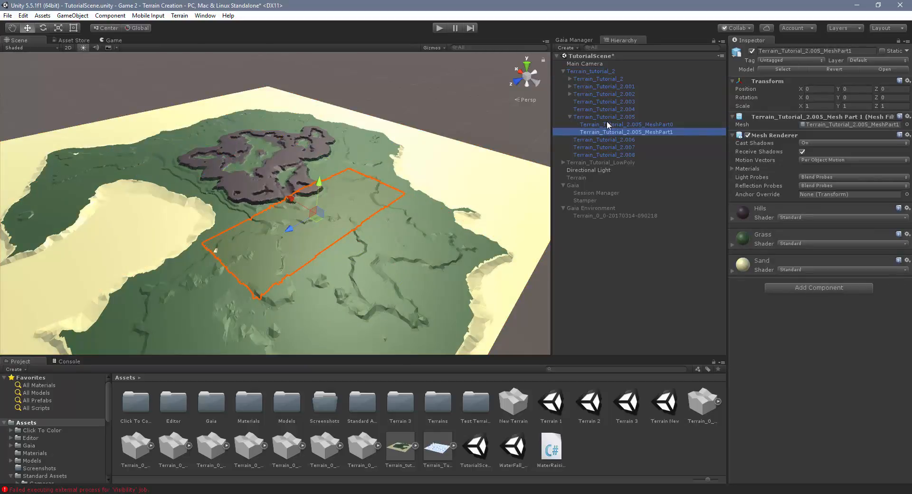
left_click(625, 124)
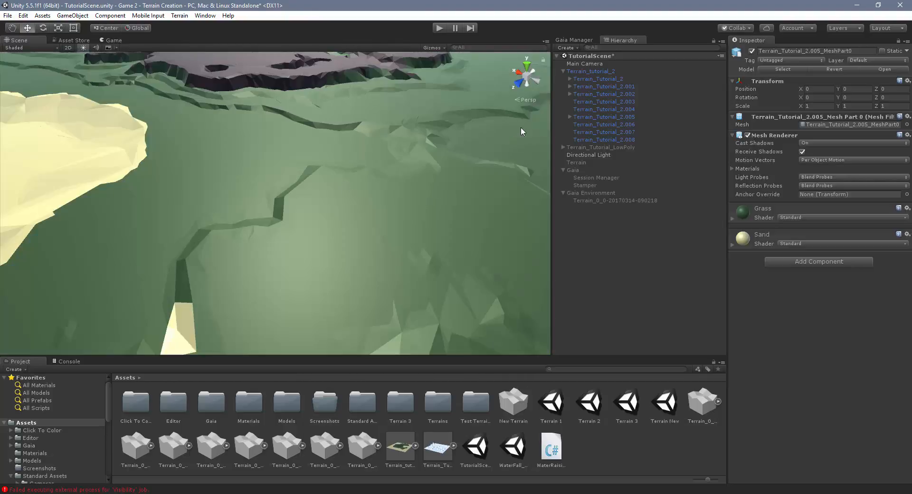
left_click_drag(522, 131, 410, 179)
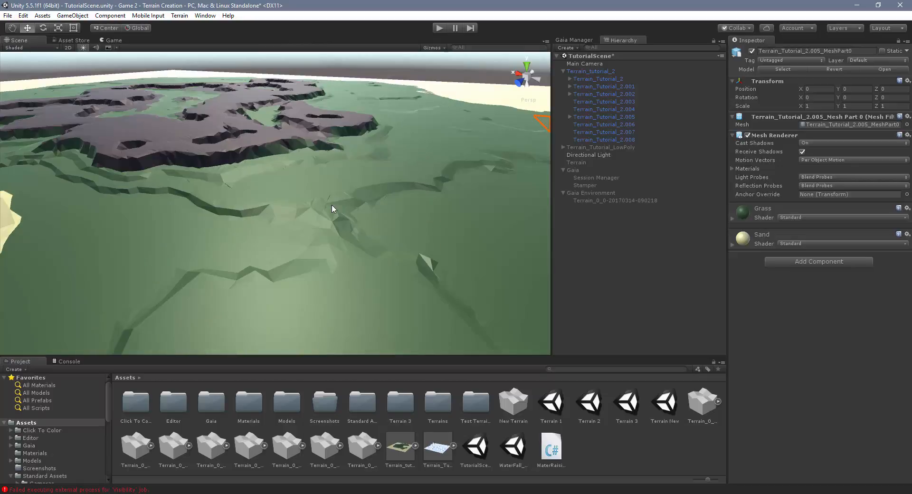
mouse_move(264, 207)
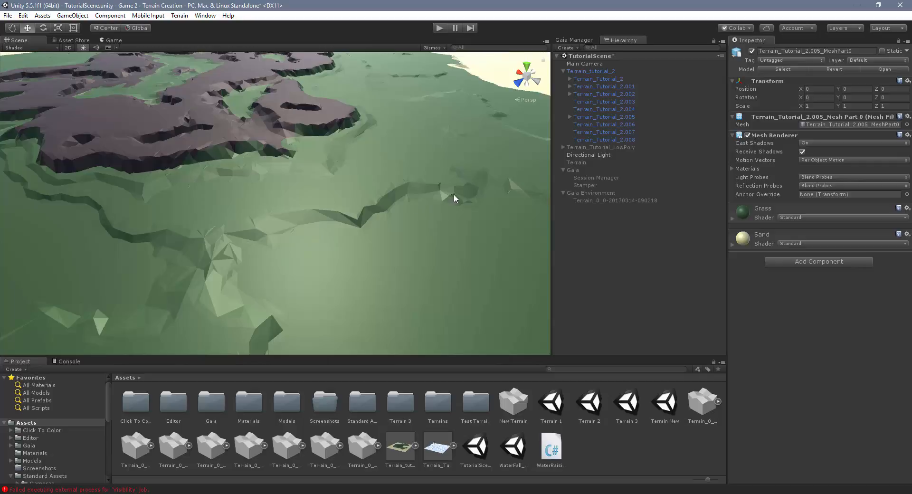
mouse_move(260, 233)
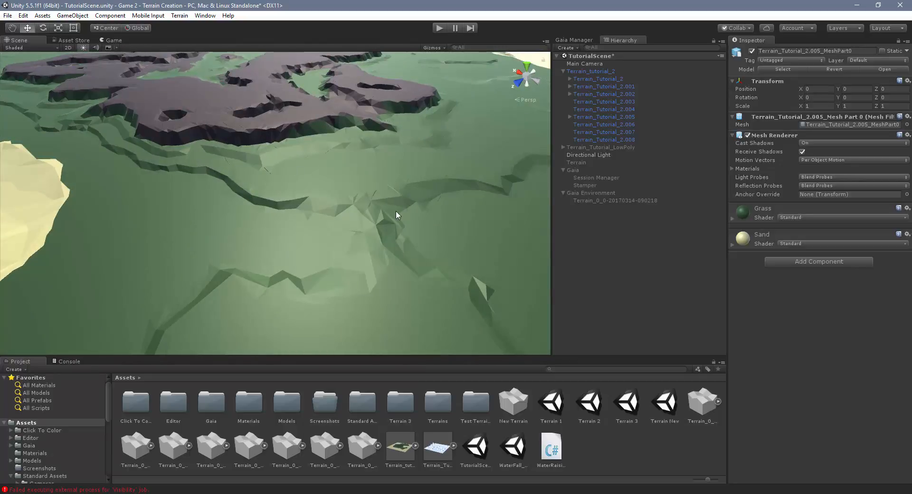
left_click(384, 215)
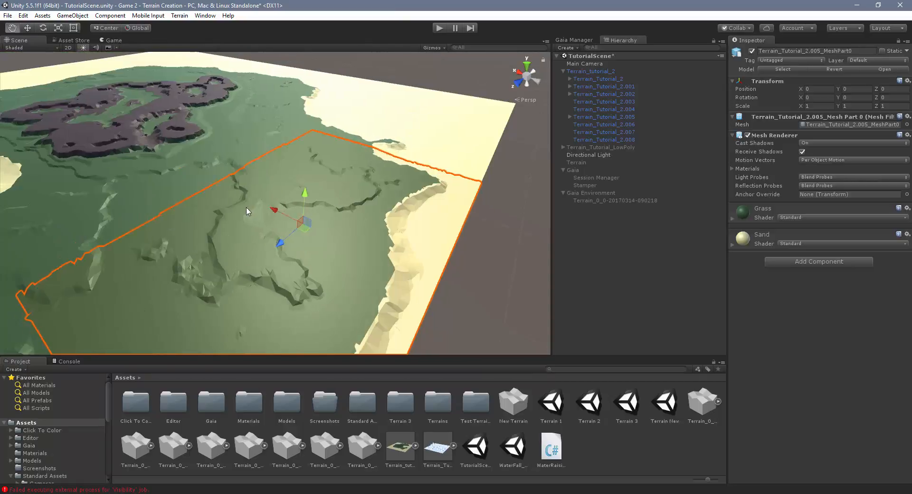
left_click_drag(247, 211, 307, 203)
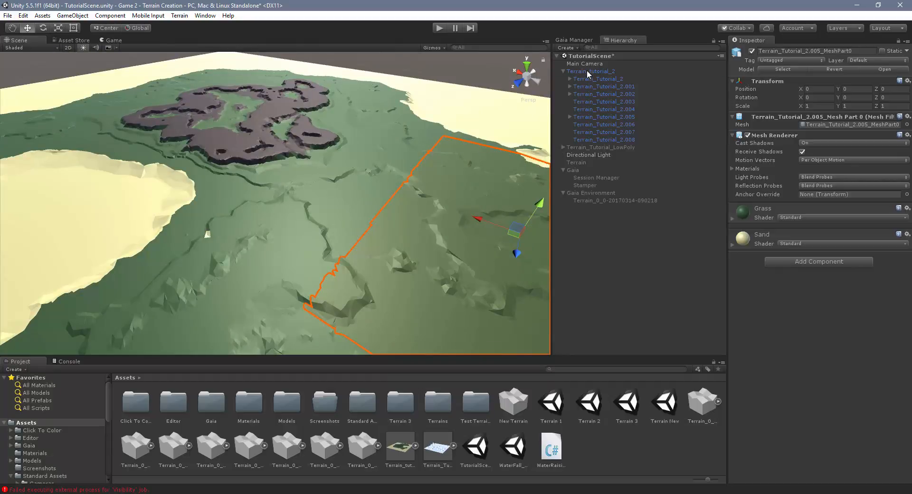
left_click(592, 72)
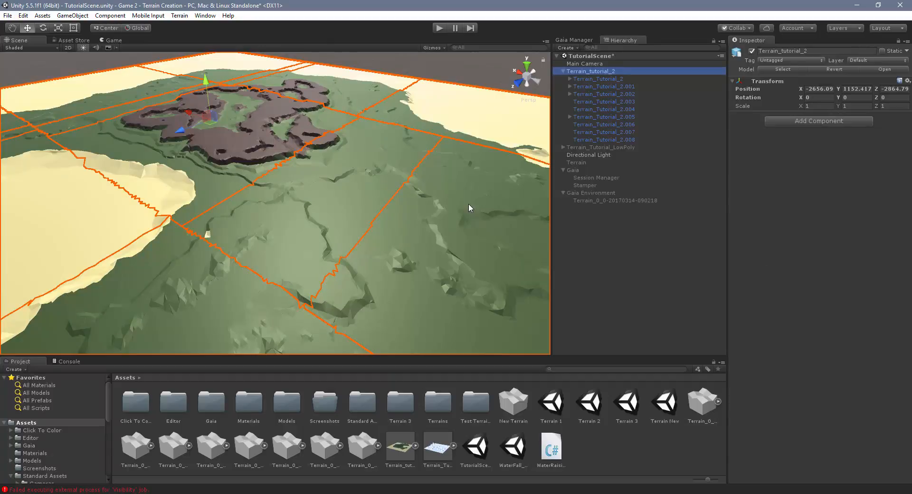
mouse_move(591, 441)
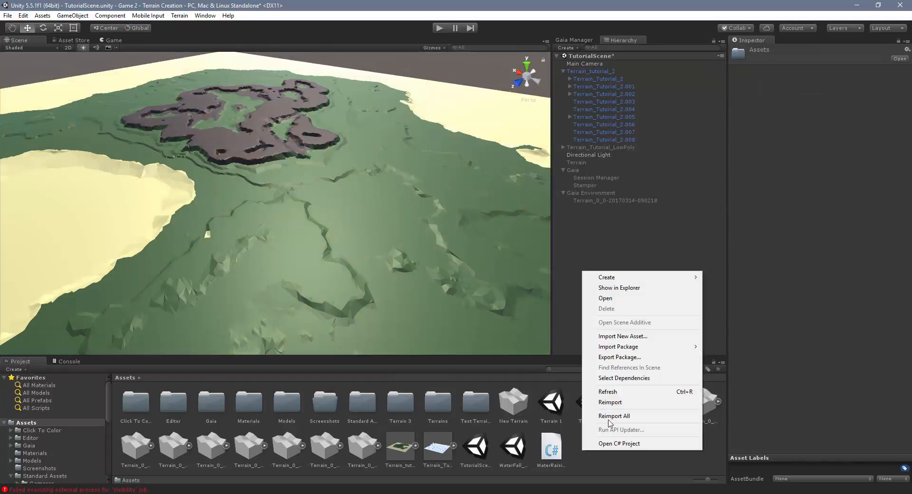
Import the Sand texture image from the Desktop into Assets
left_click(623, 336)
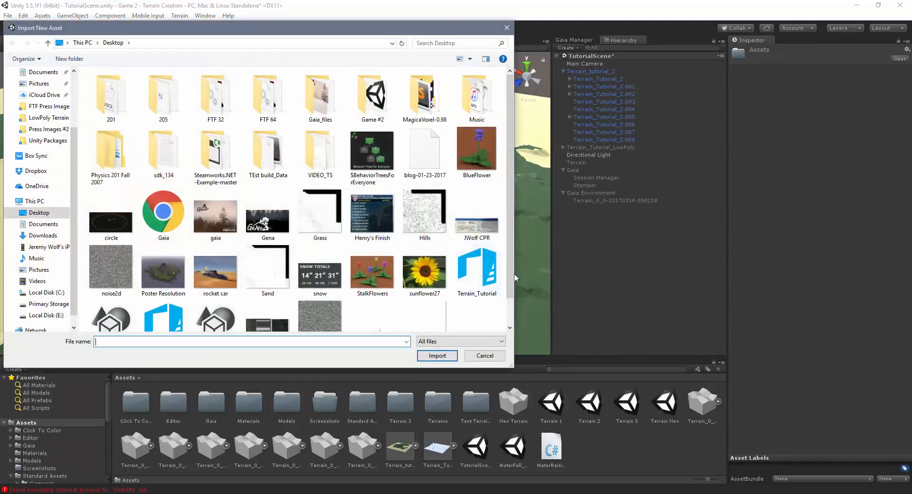
left_click(477, 150)
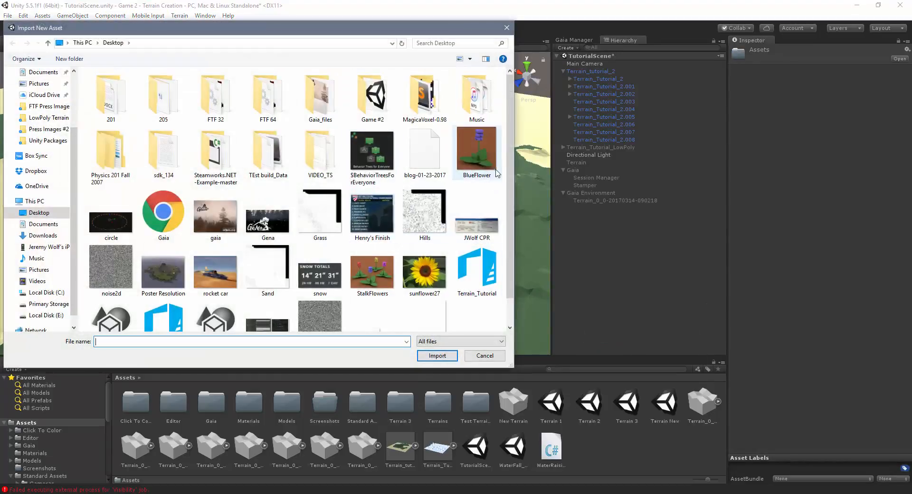
left_click(319, 213)
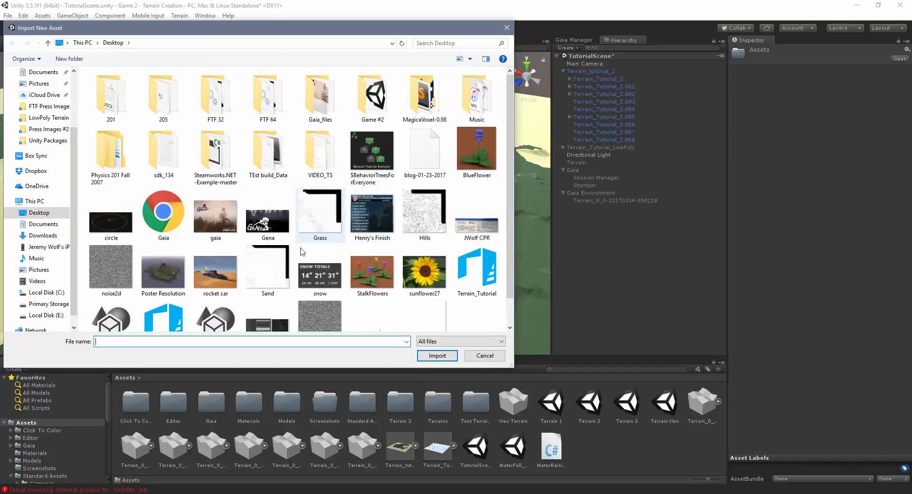
left_click(319, 206)
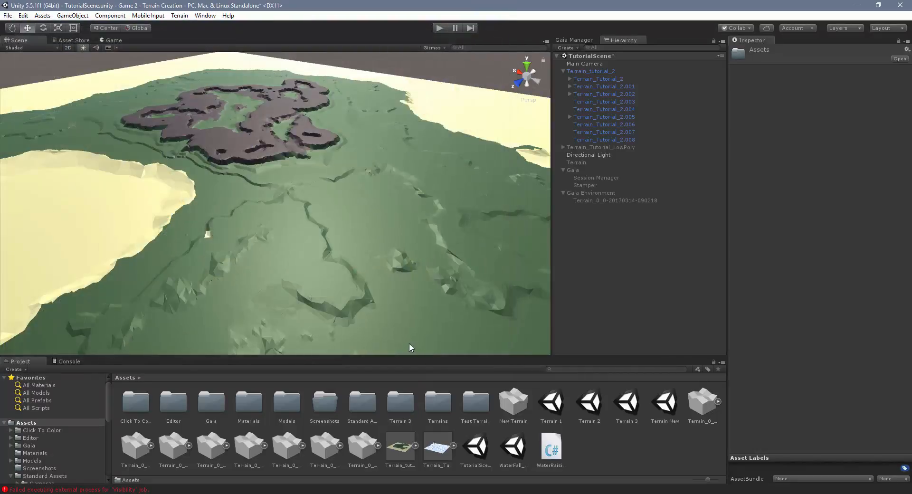
Import the Grass and Hills texture images from the Desktop into Assets
right_click(551, 402)
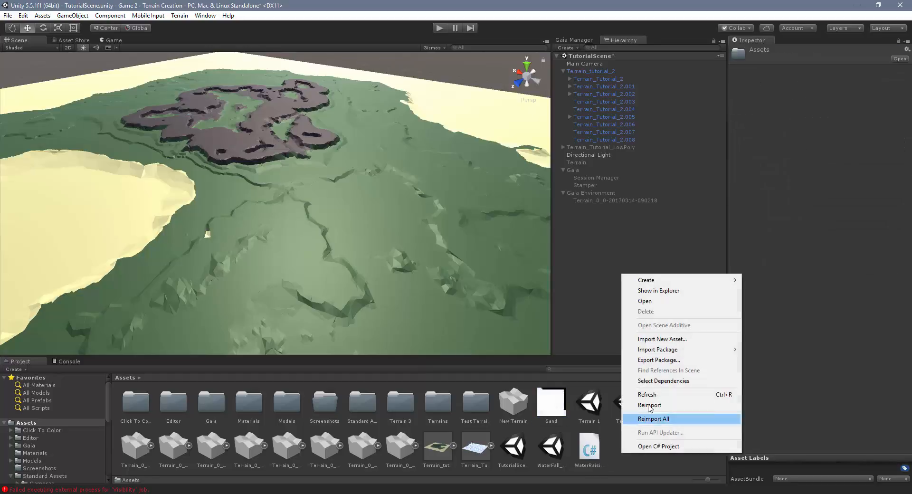
left_click(662, 339)
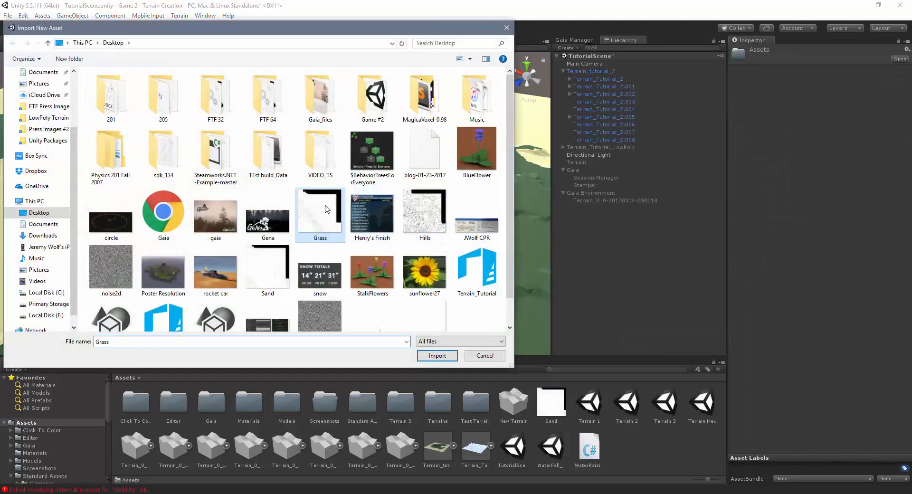
left_click(437, 356)
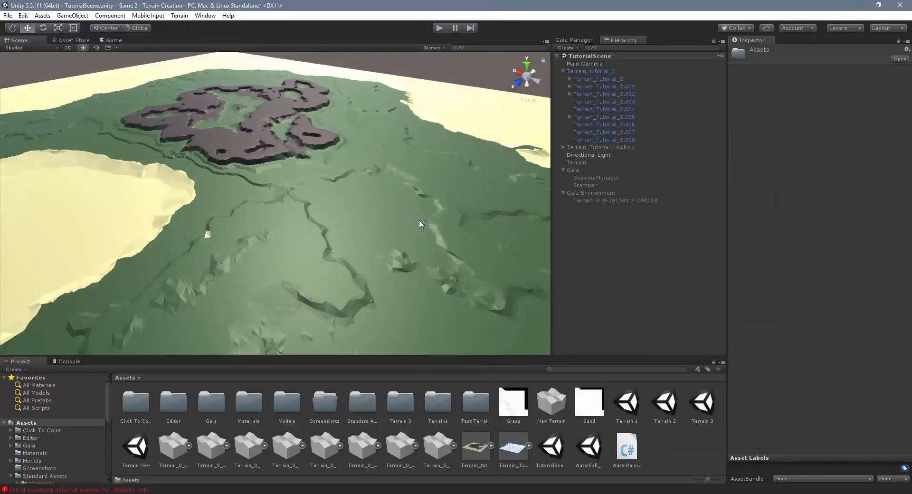
left_click(551, 402)
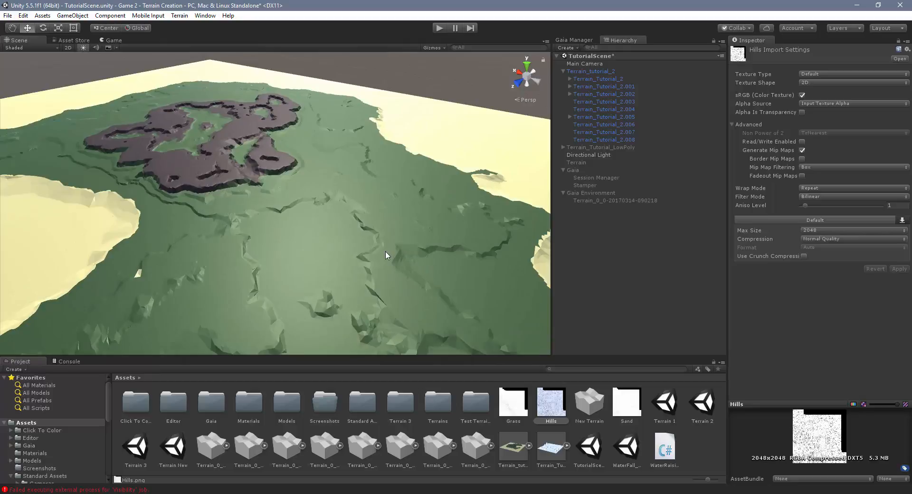
mouse_move(510, 164)
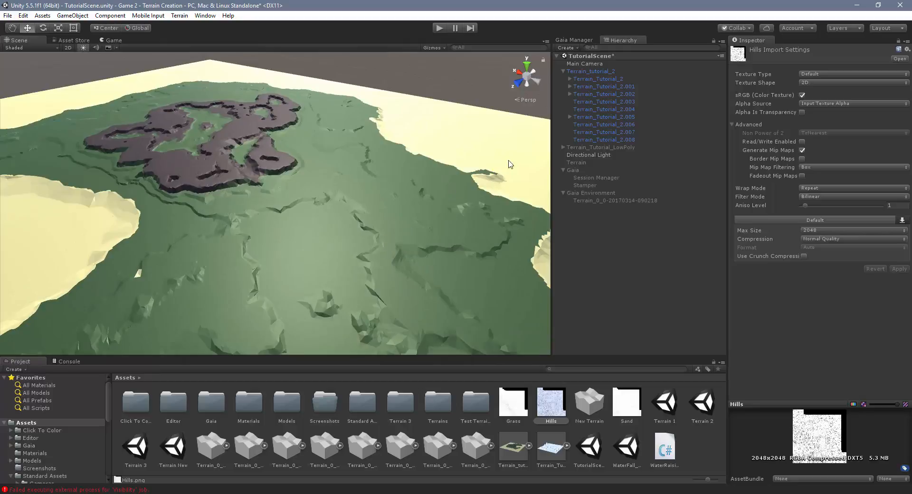
mouse_move(590, 136)
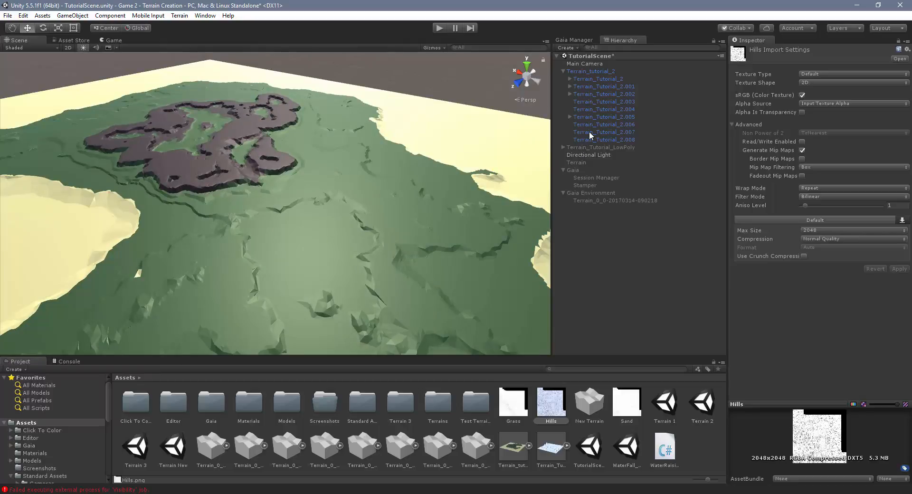
On chunk Terrain_Tutorial_2.008, lower the Sand material's smoothness to about 0.19
left_click(604, 138)
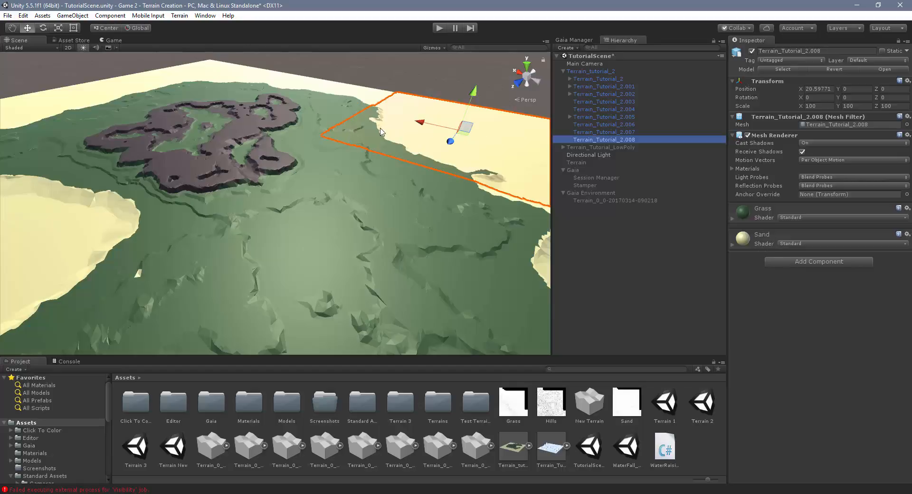
mouse_move(584, 226)
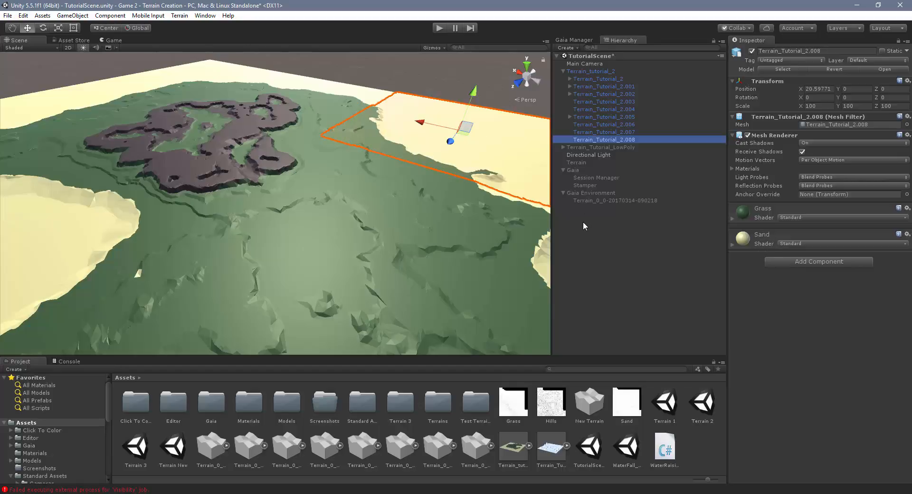
mouse_move(732, 257)
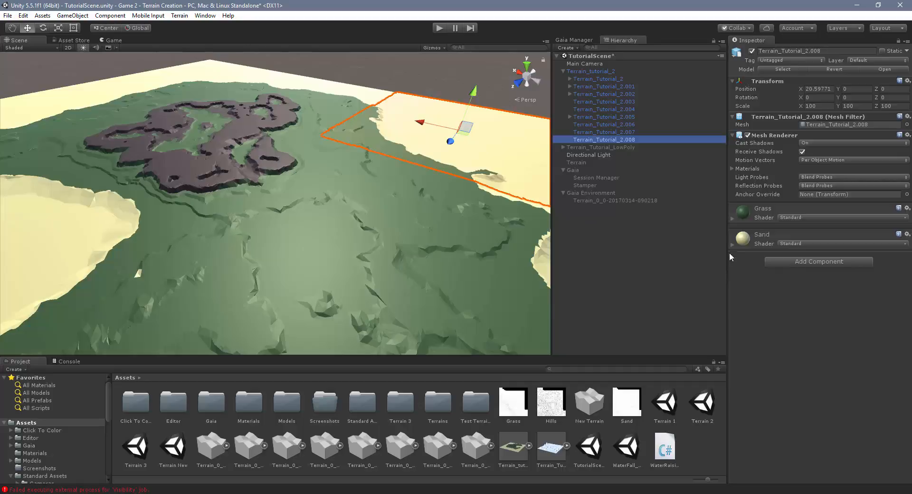
left_click(734, 234)
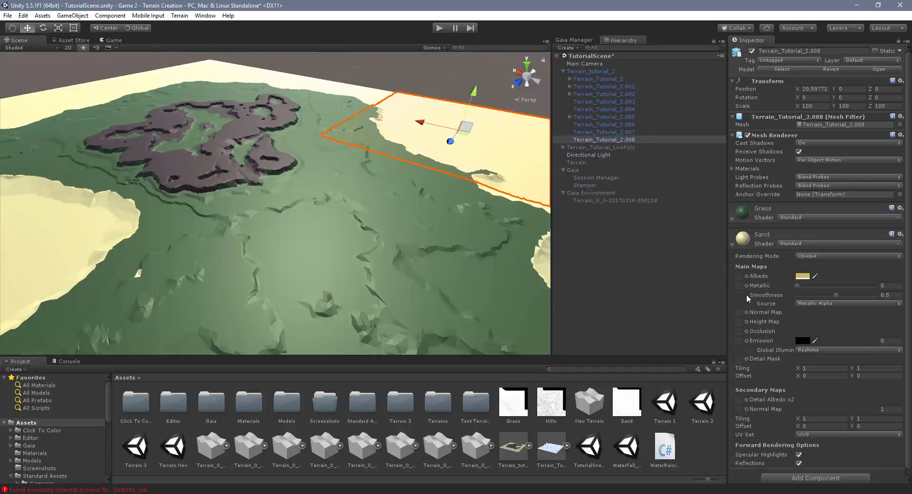
mouse_move(753, 247)
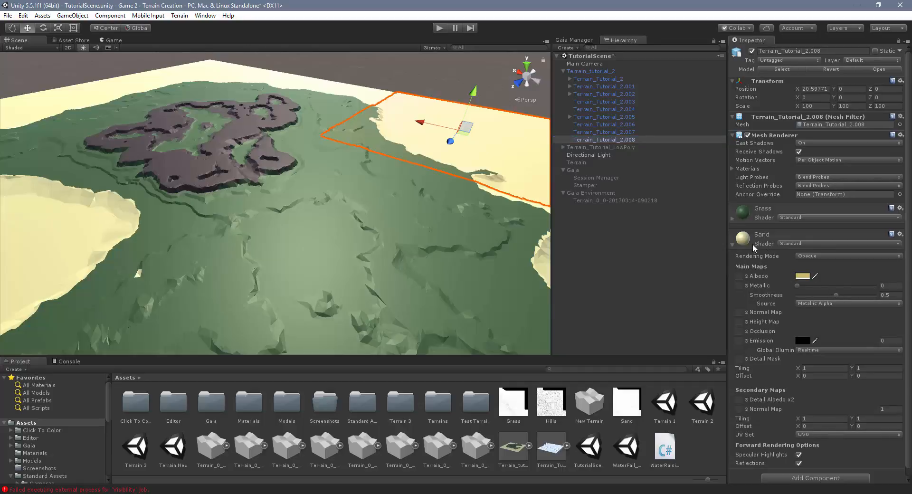
mouse_move(636, 413)
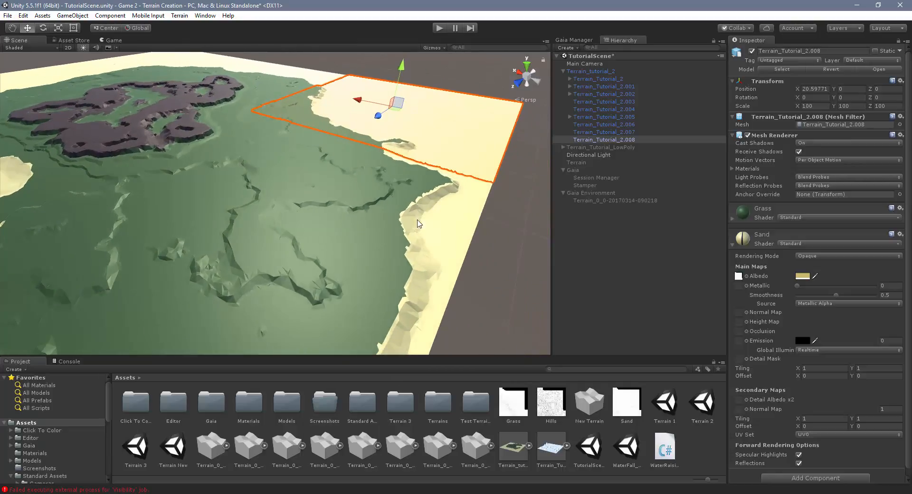
mouse_move(741, 275)
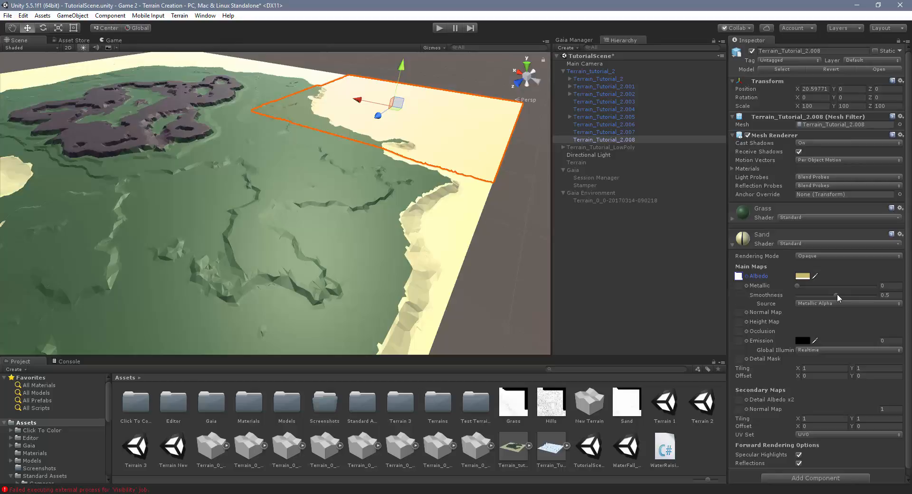
left_click_drag(836, 295, 810, 294)
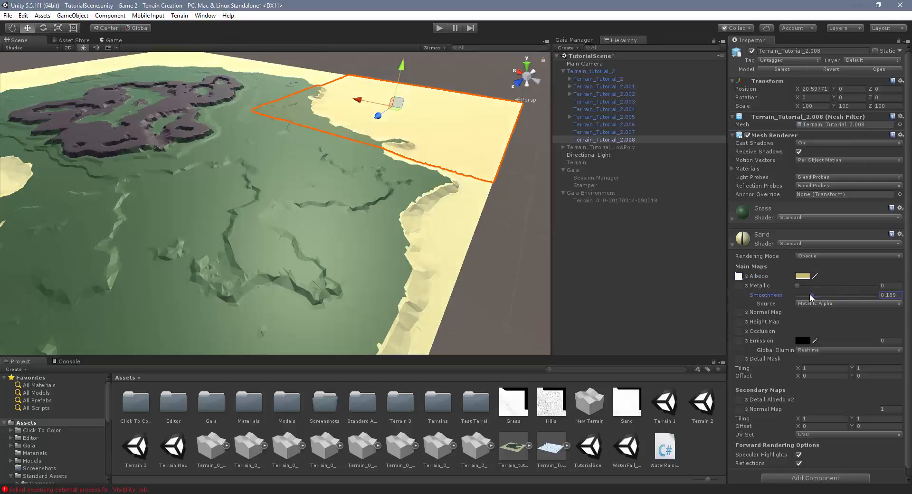
left_click_drag(811, 296, 798, 296)
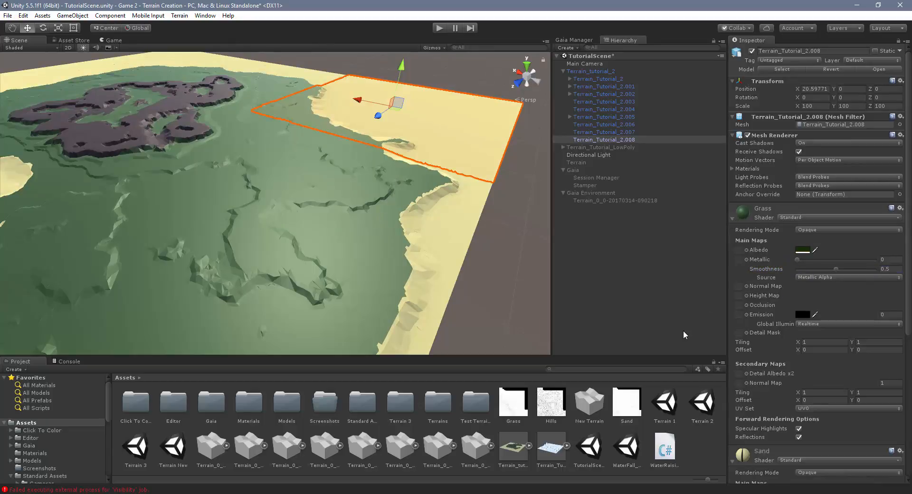
Lower the Grass material's smoothness to roughly 0.44
left_click(514, 402)
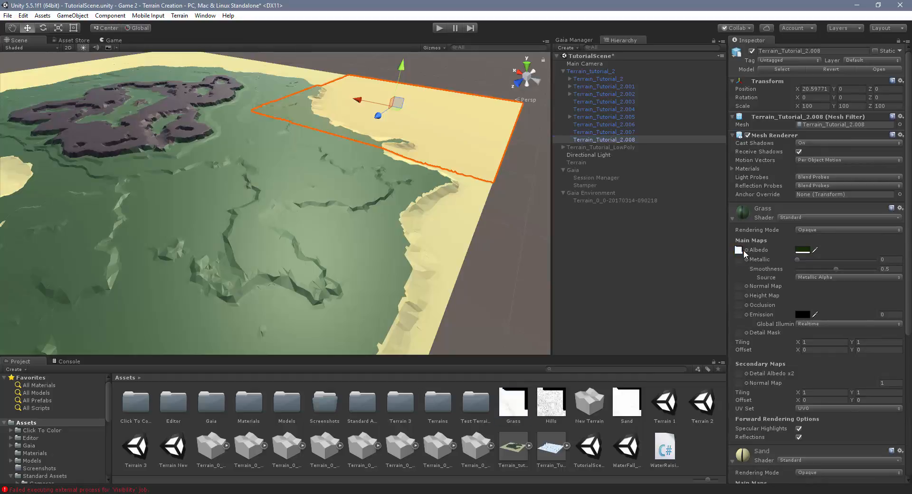
left_click_drag(836, 268, 829, 268)
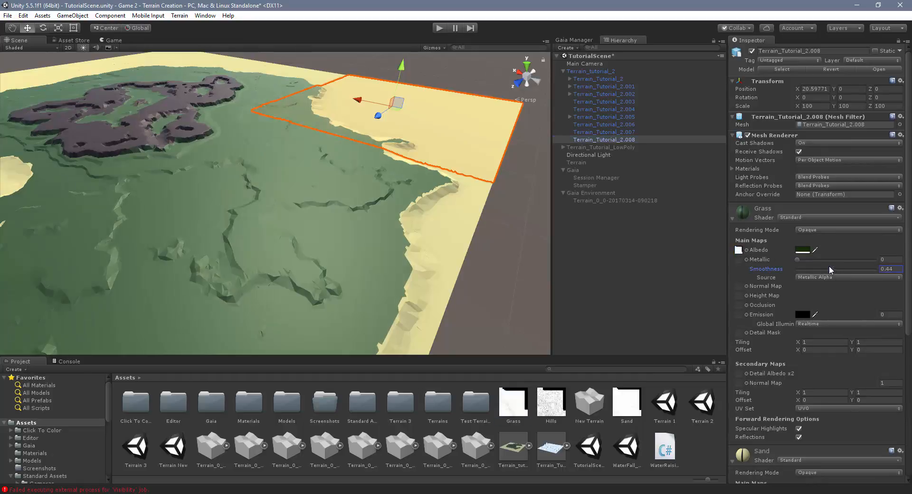
left_click_drag(830, 269, 796, 269)
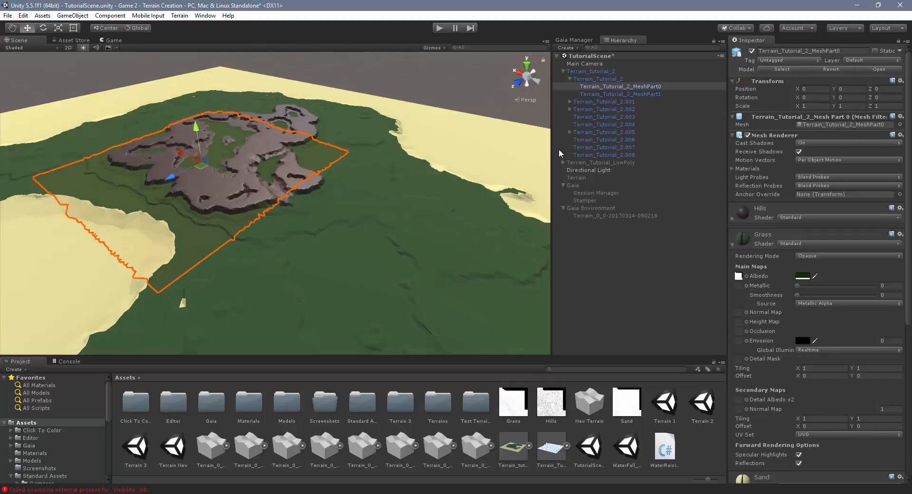
mouse_move(756, 243)
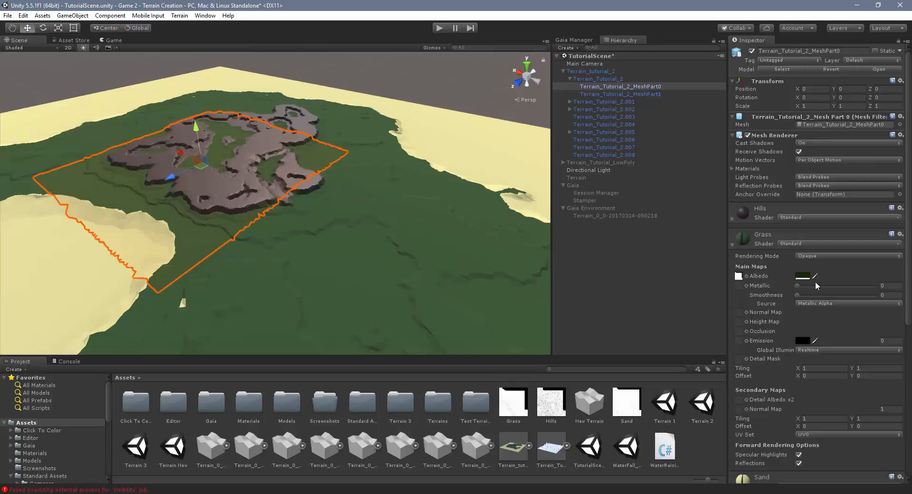
Lower the Hills material's smoothness to zero on Terrain_Tutorial_2_MeshPart0 so the hills look matte
left_click(732, 235)
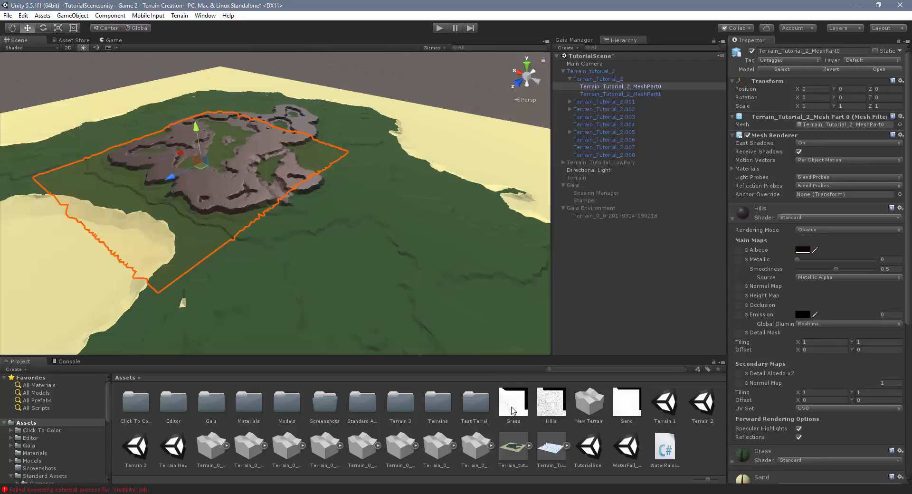
left_click(739, 250)
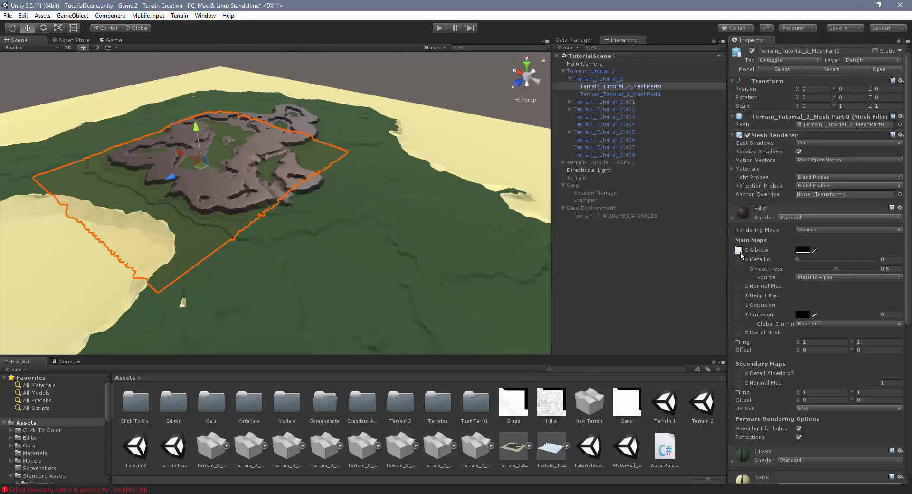
left_click_drag(836, 269, 797, 269)
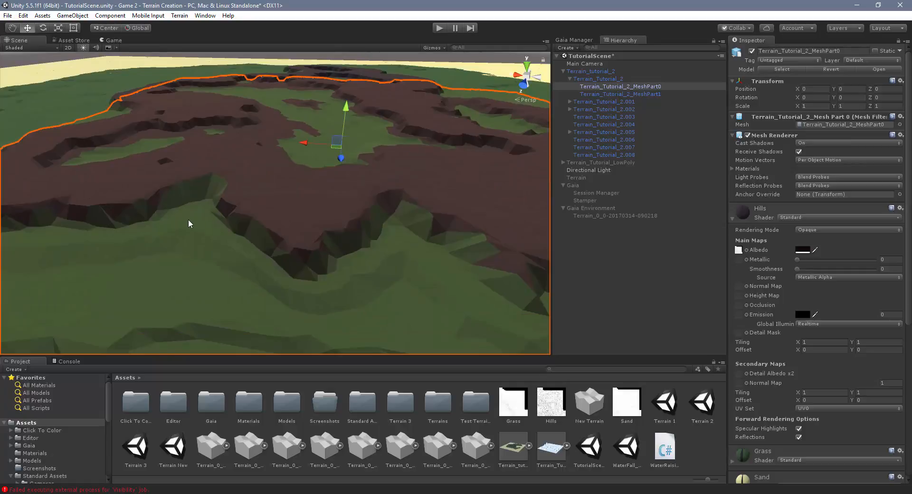
mouse_move(345, 240)
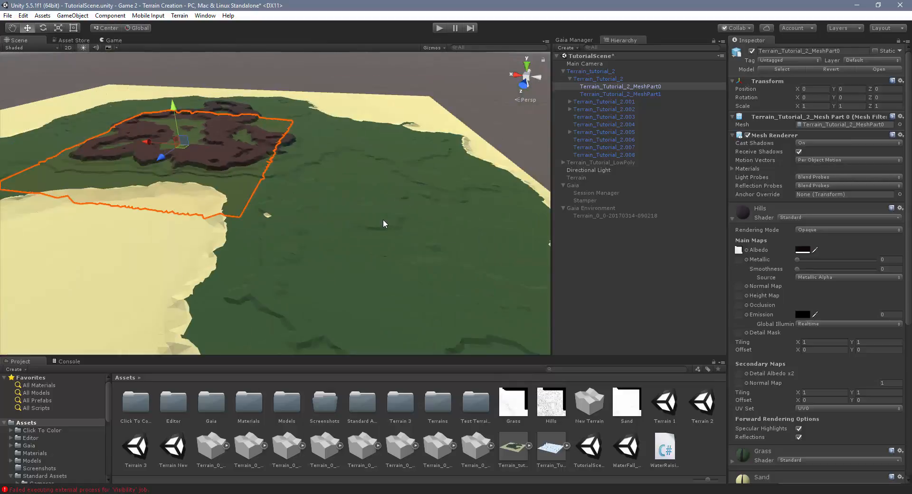
left_click_drag(384, 224, 346, 227)
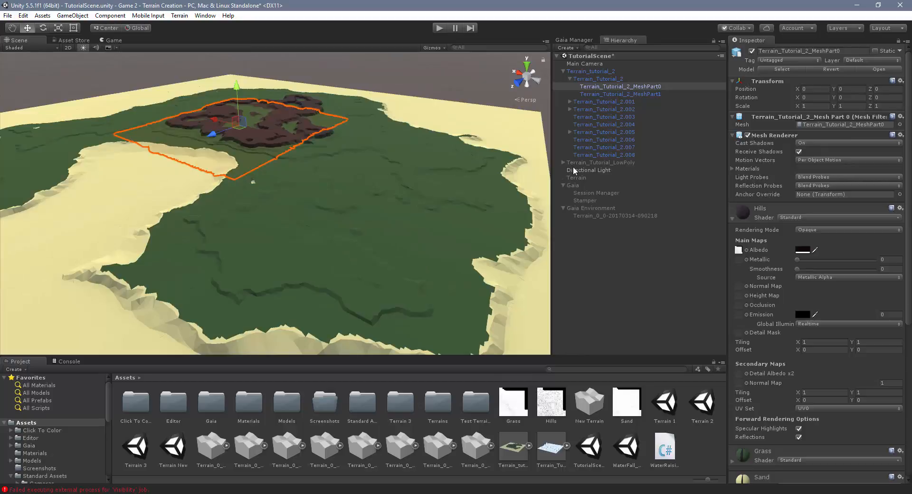
mouse_move(424, 162)
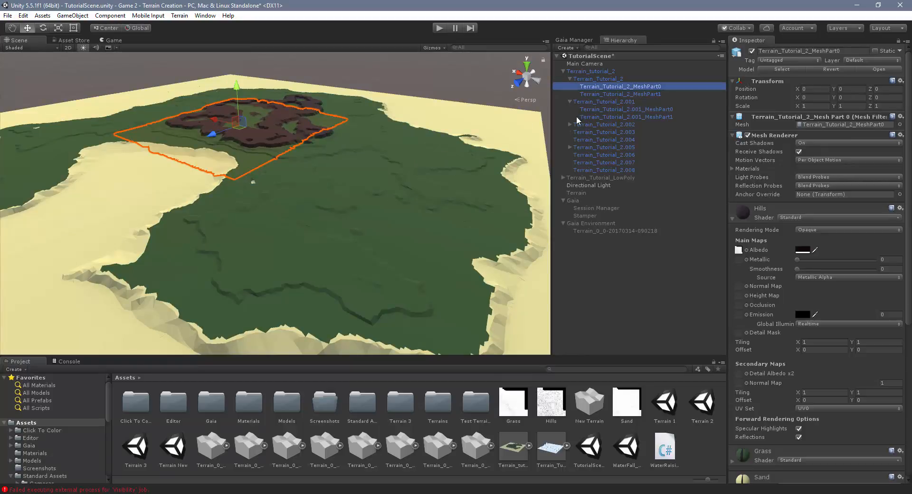
Expand chunks .001, .002 and .005 and multi-select their MeshPart children
left_click(571, 123)
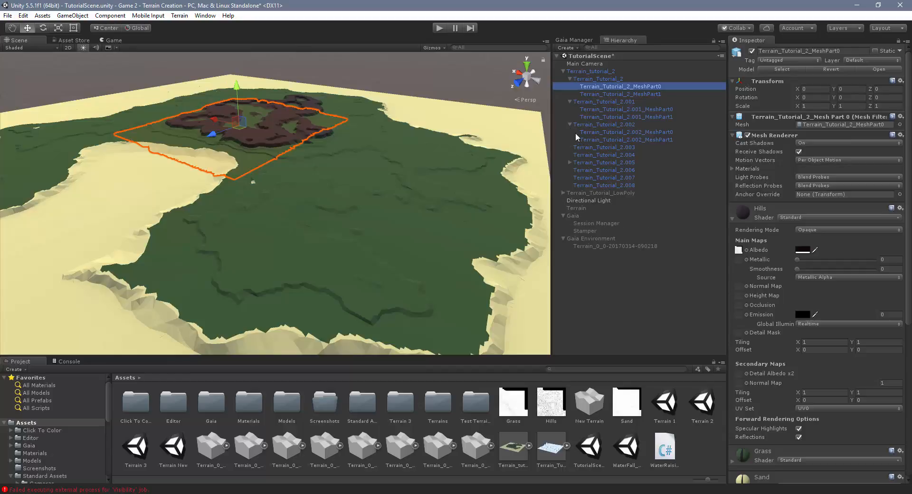
left_click(626, 110)
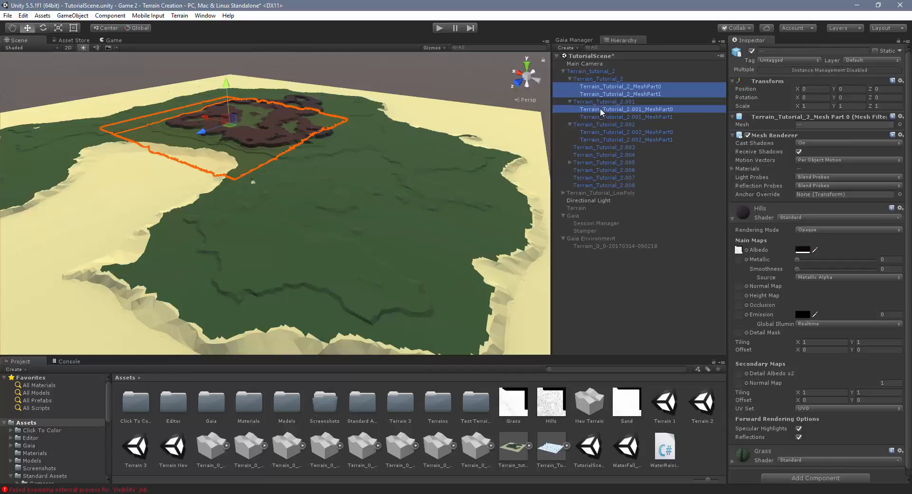
left_click(625, 136)
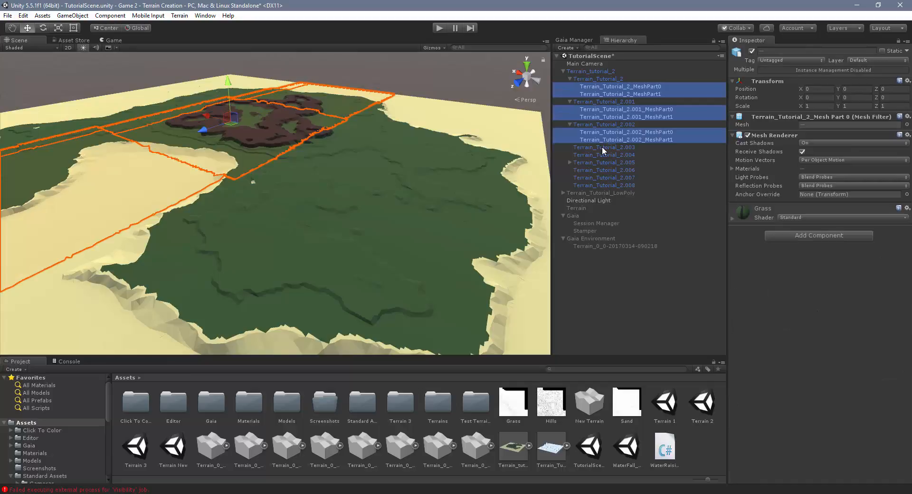
left_click(571, 162)
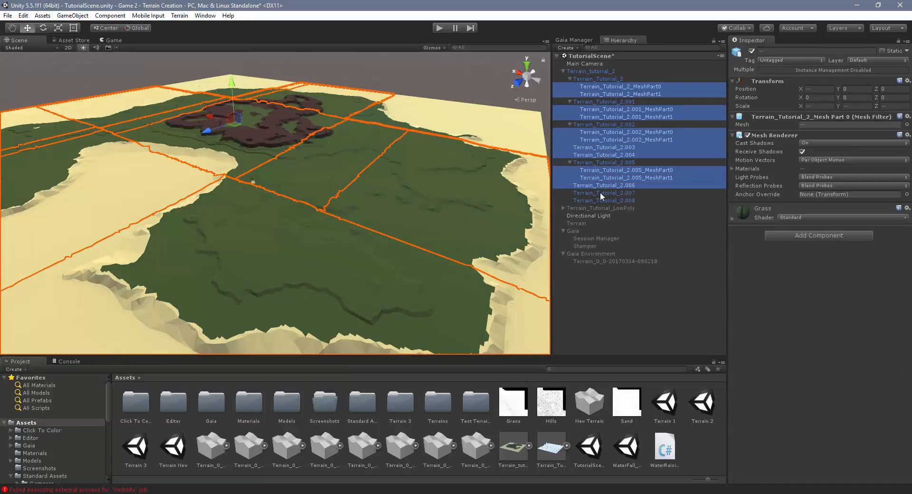
left_click(607, 196)
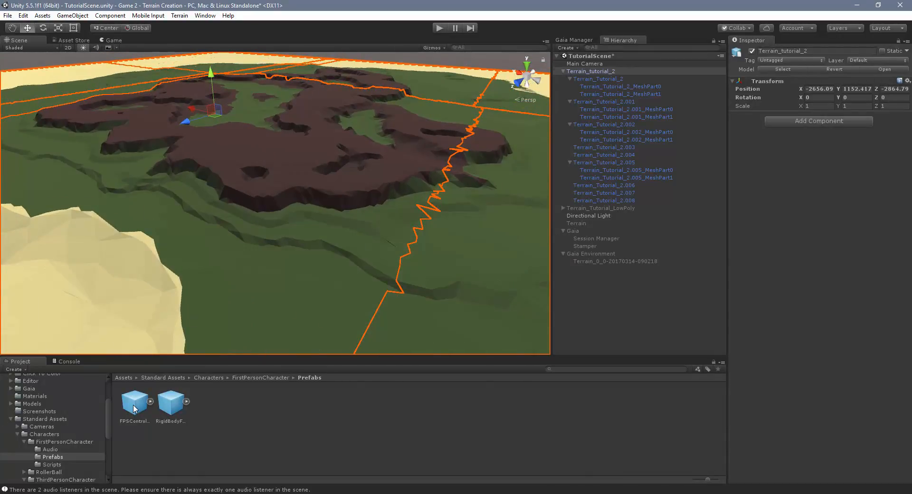
Place the FPSController prefab above the terrain and enter Play mode to walk across it
left_click_drag(134, 402, 352, 241)
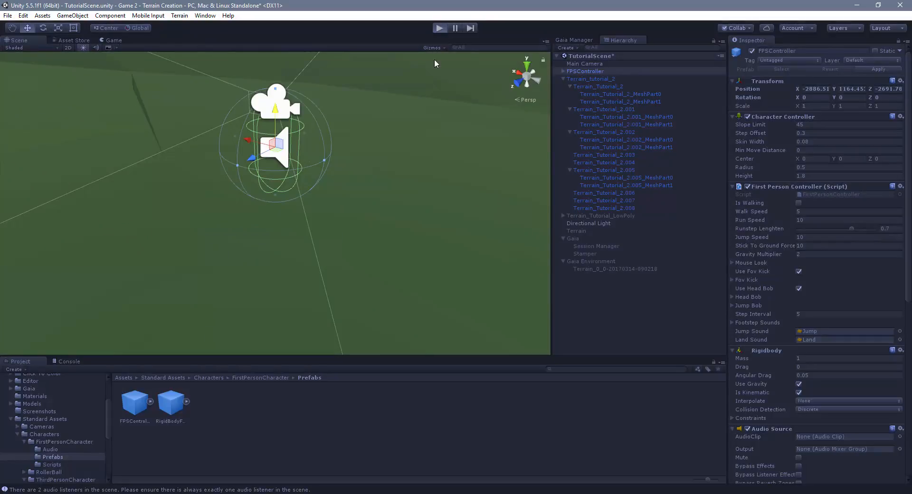
left_click(439, 27)
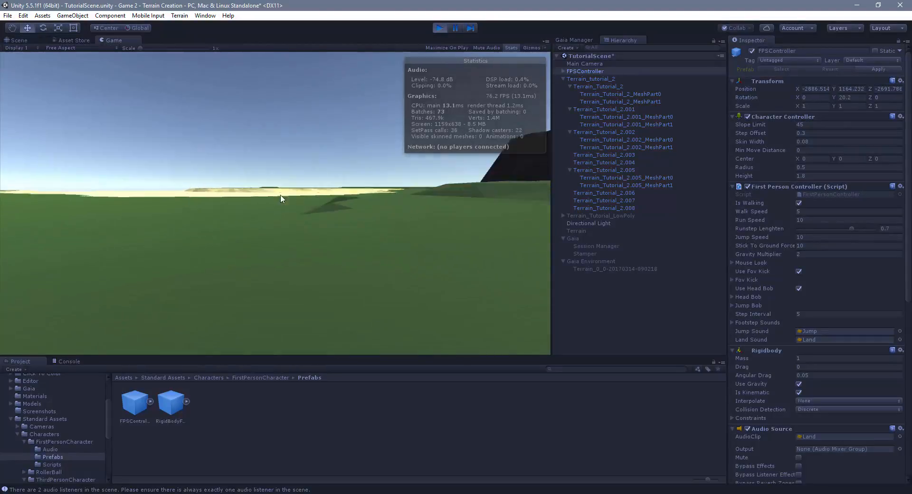